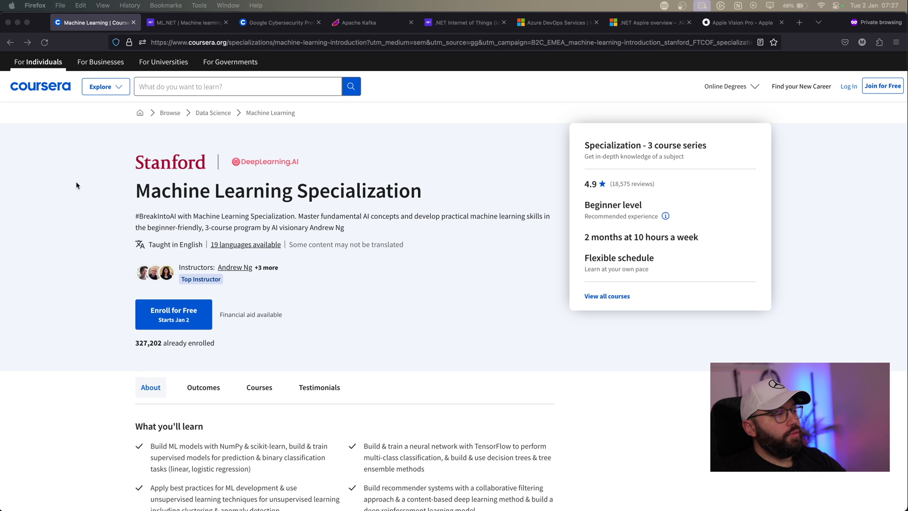
mouse_move(403, 191)
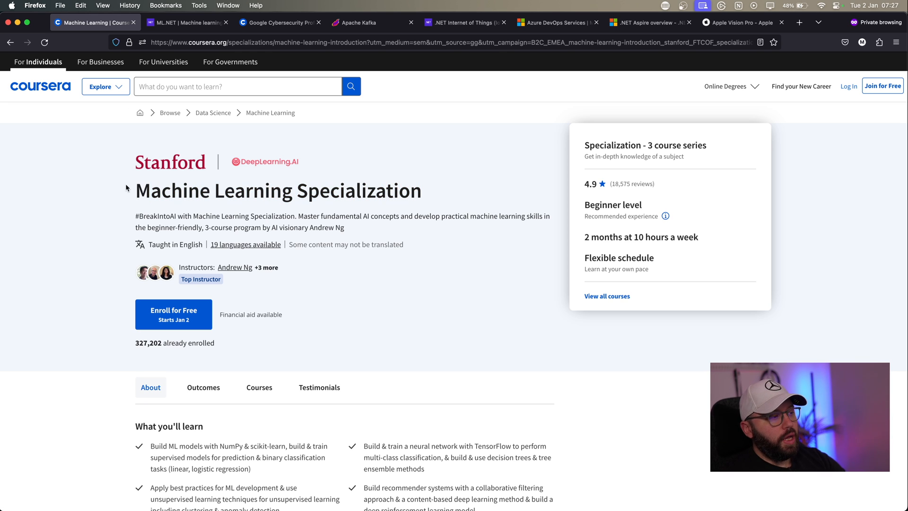
mouse_move(385, 203)
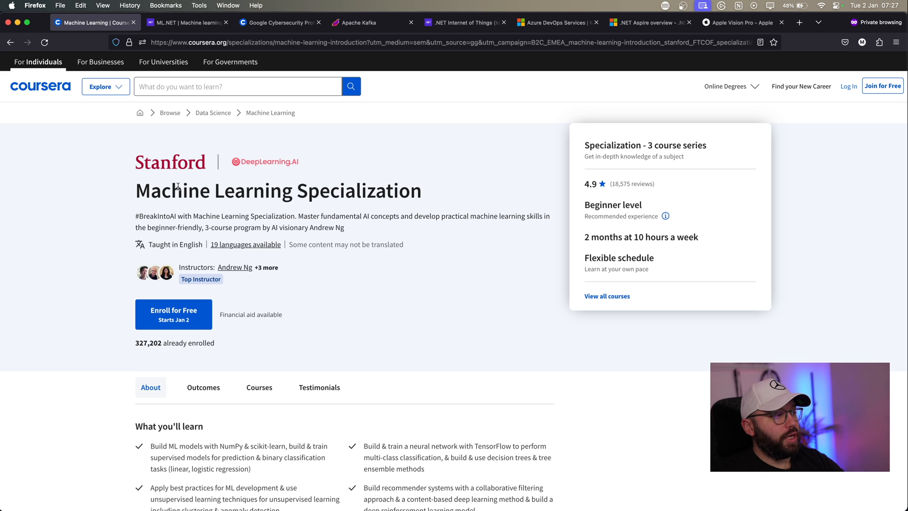
Step: Switch to the ML.NET tab and begin reading down past its C# code sample
click(187, 22)
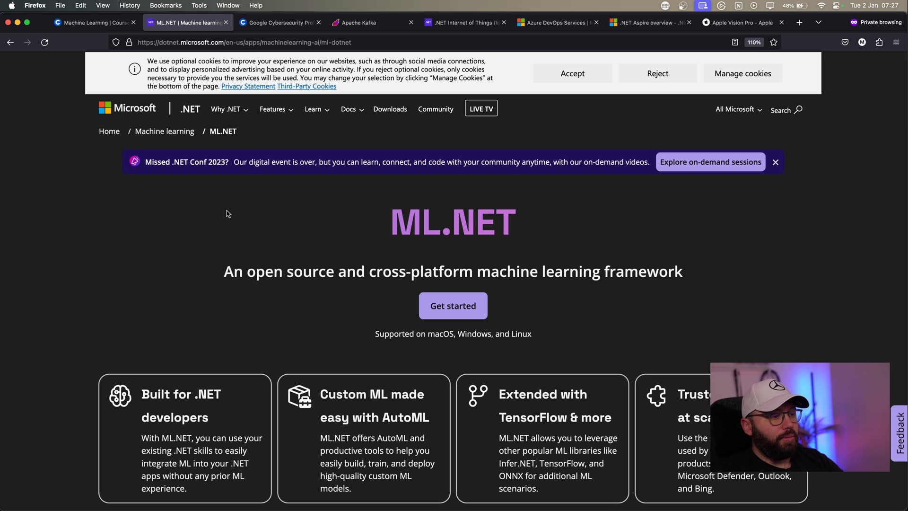
scroll(down, 3)
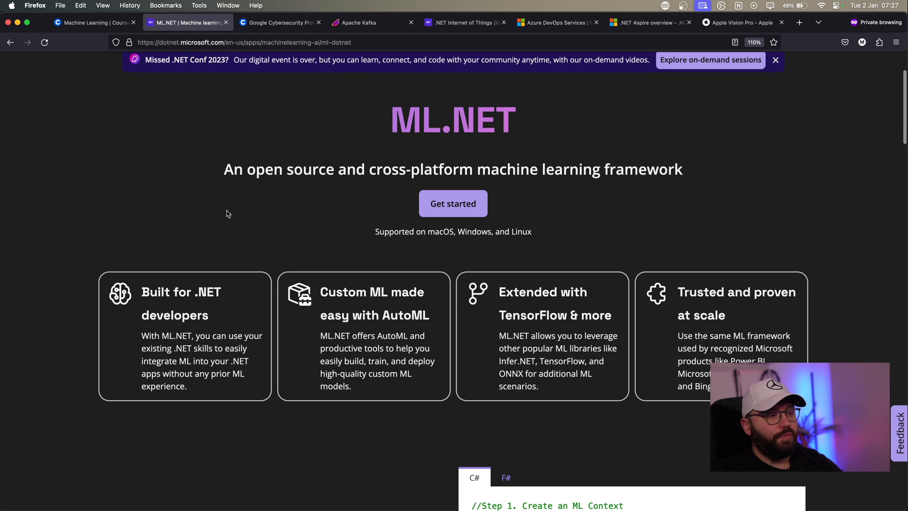
click(776, 61)
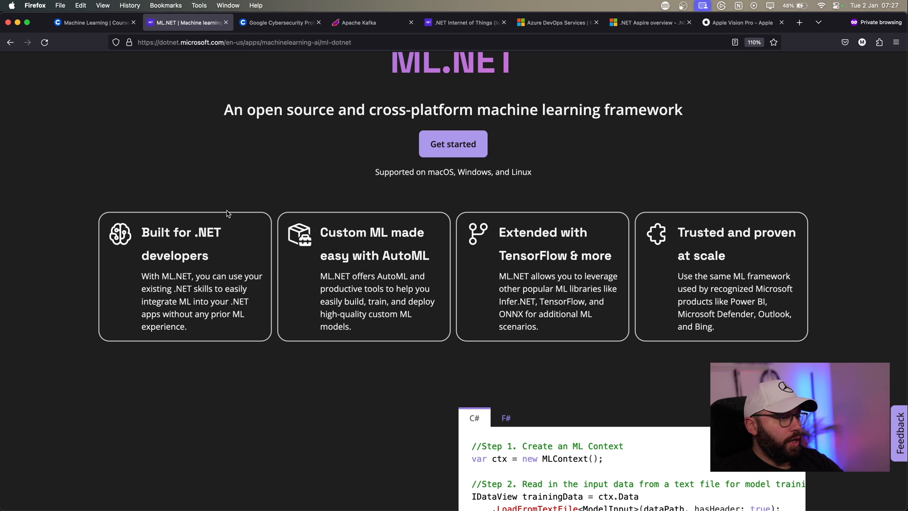
Step: Continue down the ML.NET page to the sample scenario cards like sentiment analysis and price prediction
scroll(down, 3)
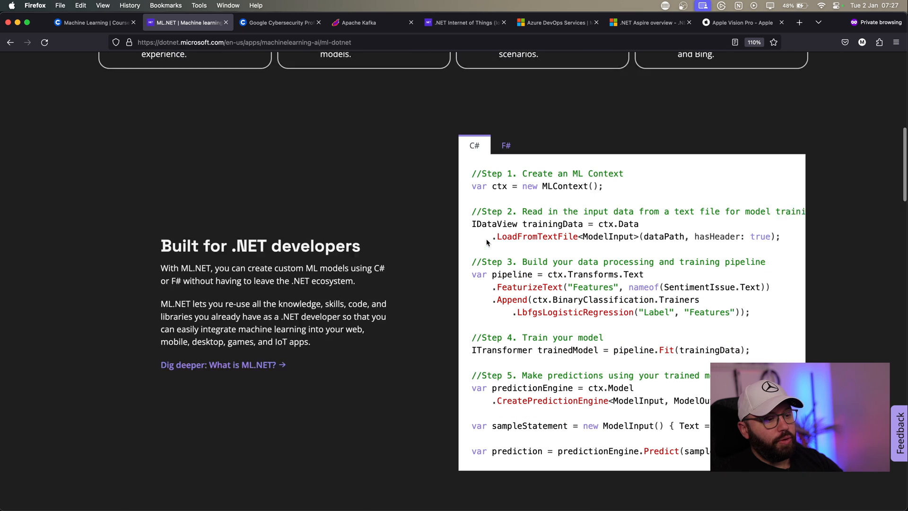
scroll(down, 3)
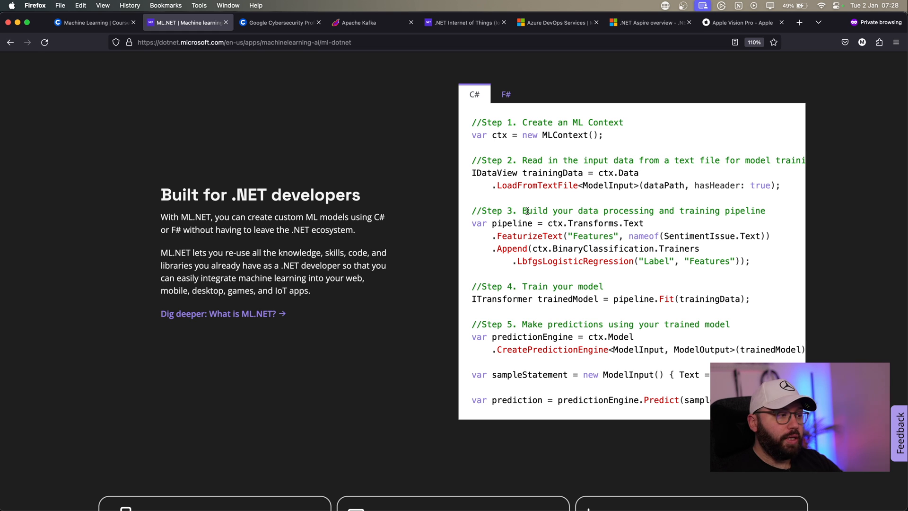
scroll(down, 3)
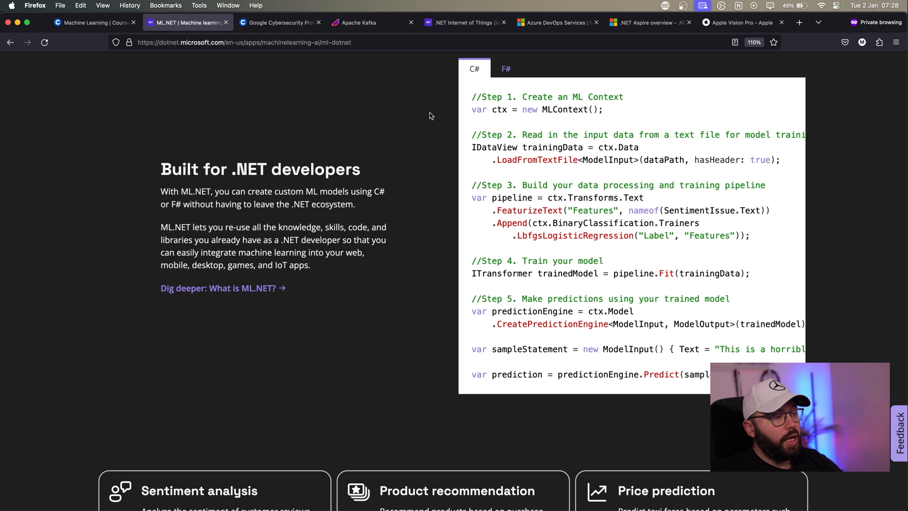
scroll(down, 3)
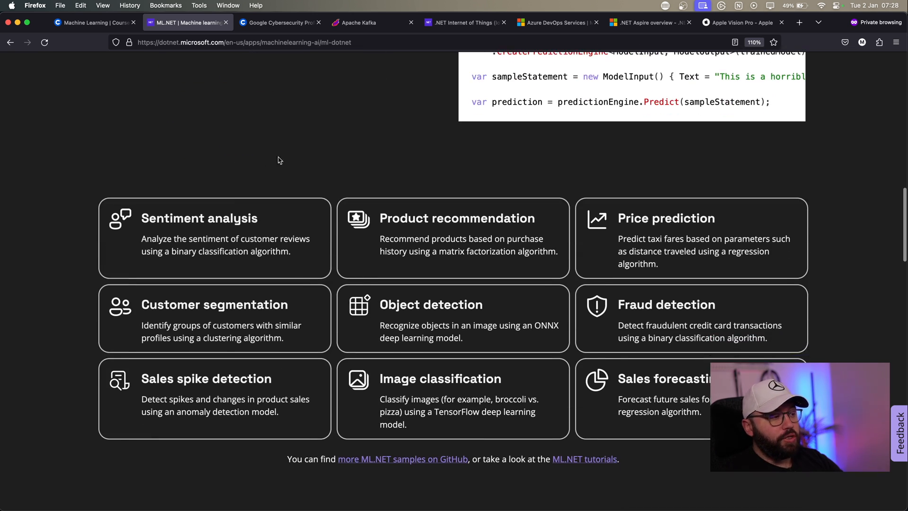
mouse_move(651, 261)
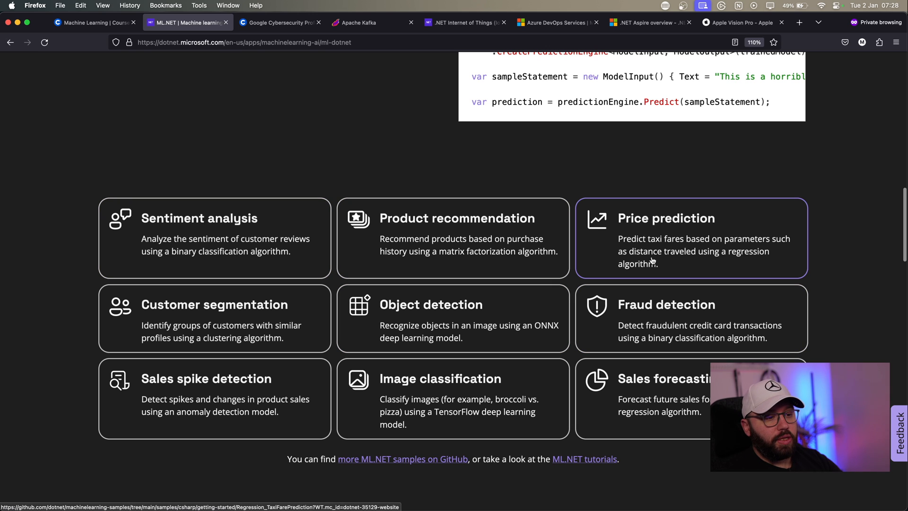
mouse_move(693, 406)
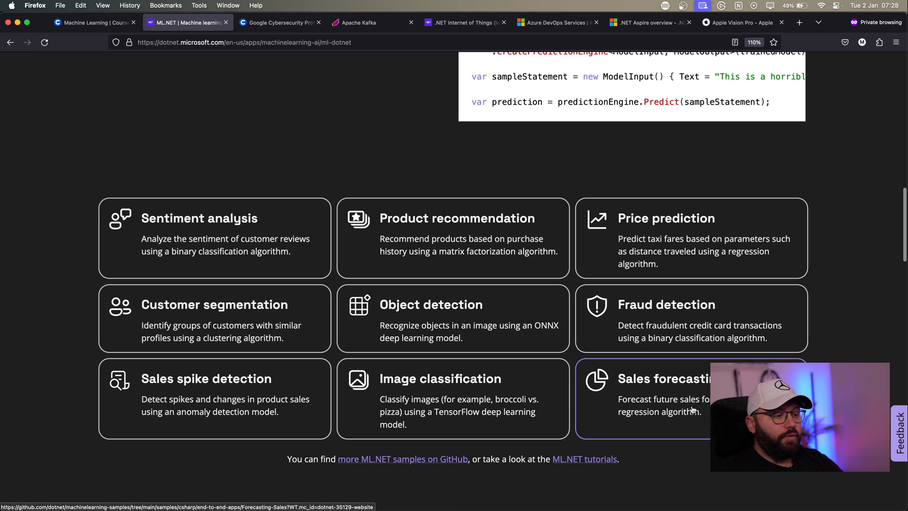
mouse_move(368, 416)
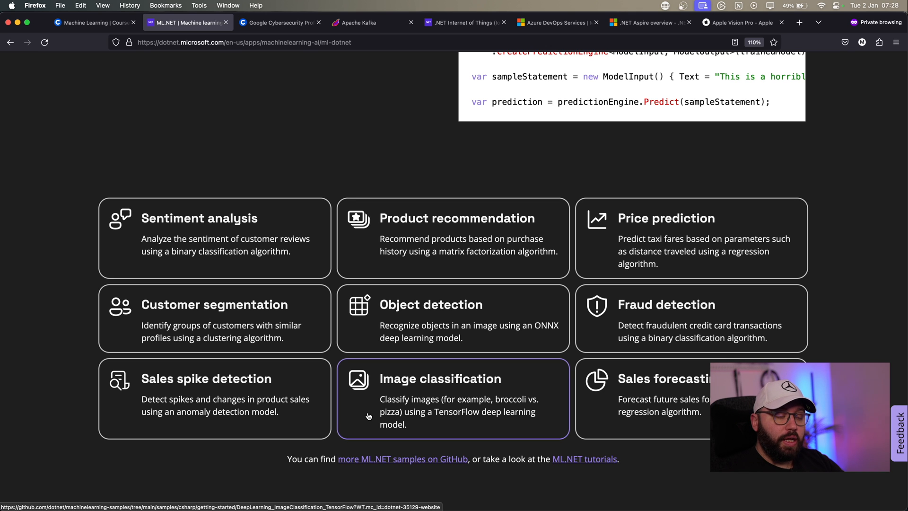
mouse_move(154, 96)
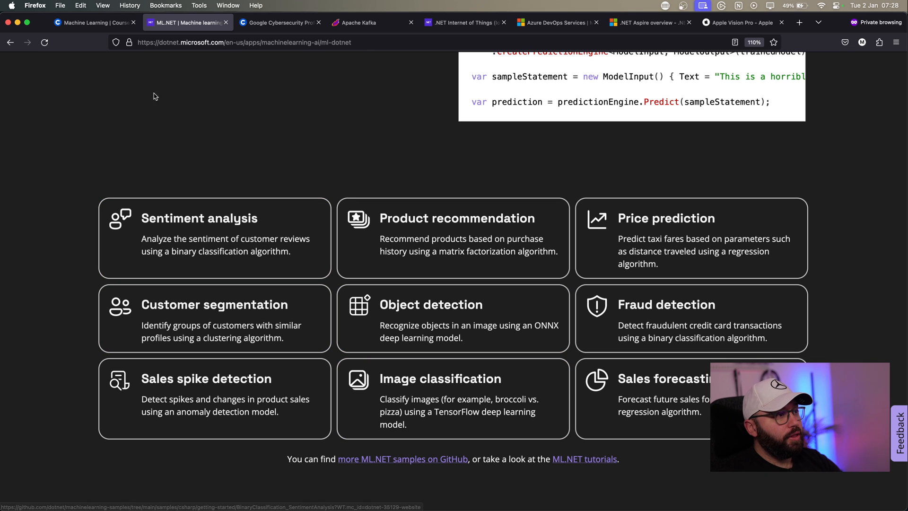
Step: Skim the Coursera Machine Learning Specialization page, then return to the ML.NET tab
click(93, 22)
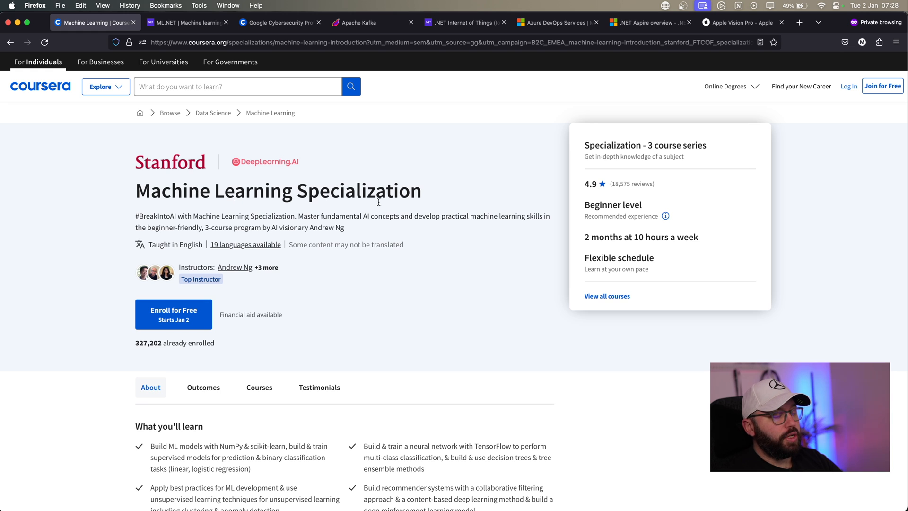
mouse_move(259, 279)
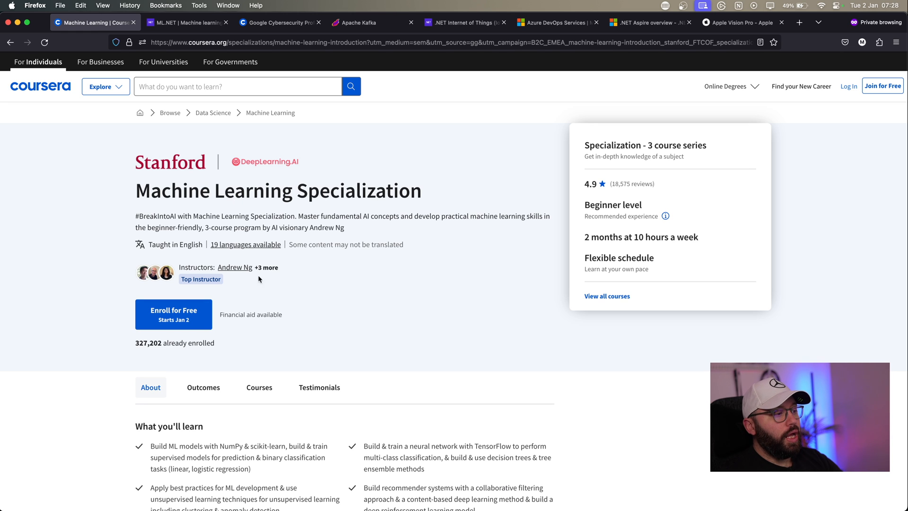
scroll(down, 3)
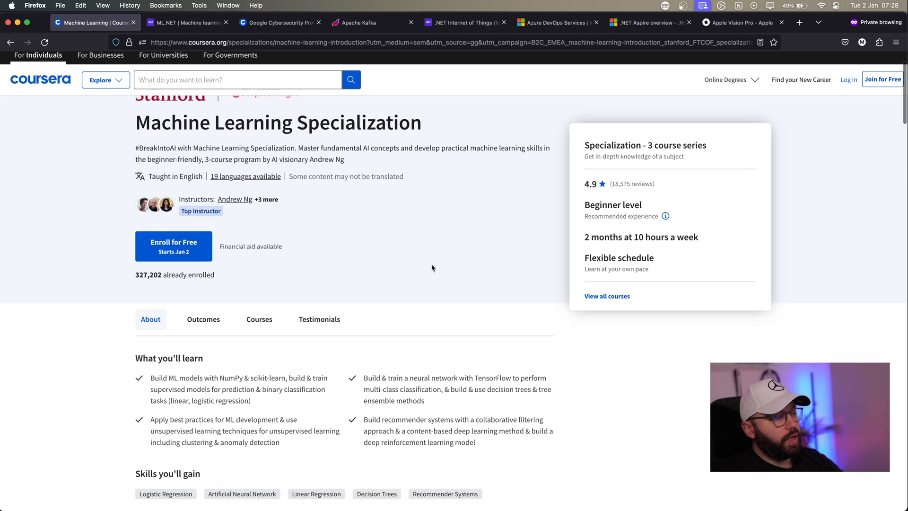
scroll(down, 3)
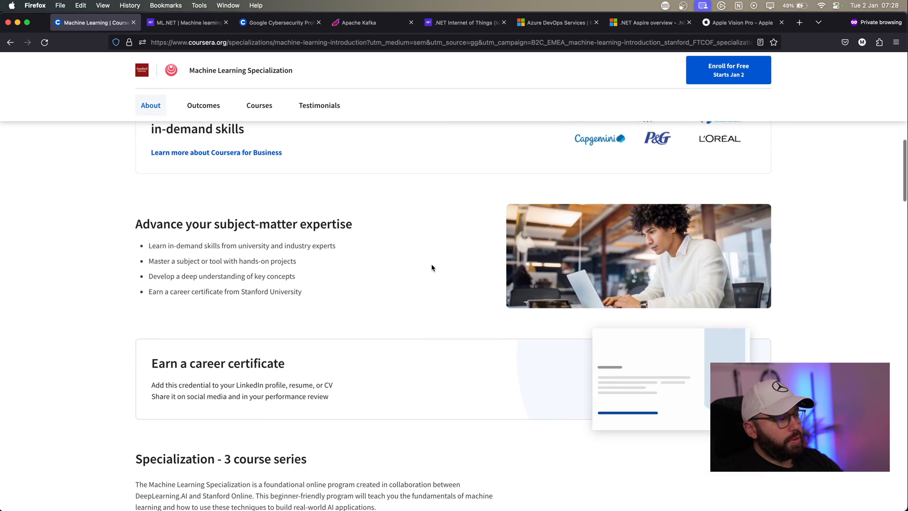
click(259, 105)
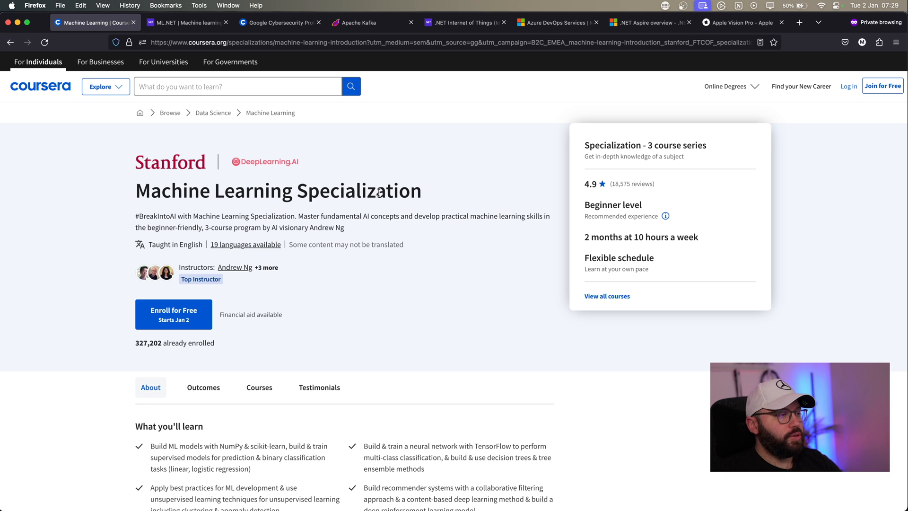
mouse_move(280, 295)
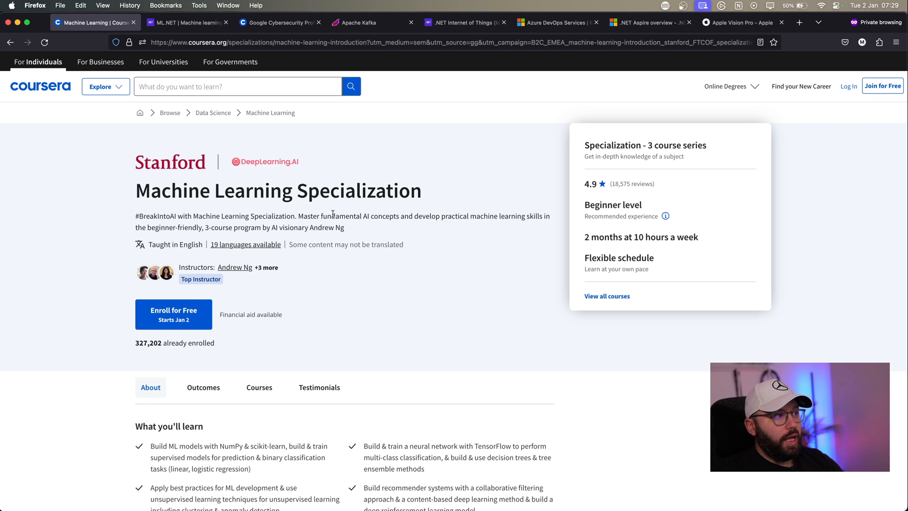
click(186, 22)
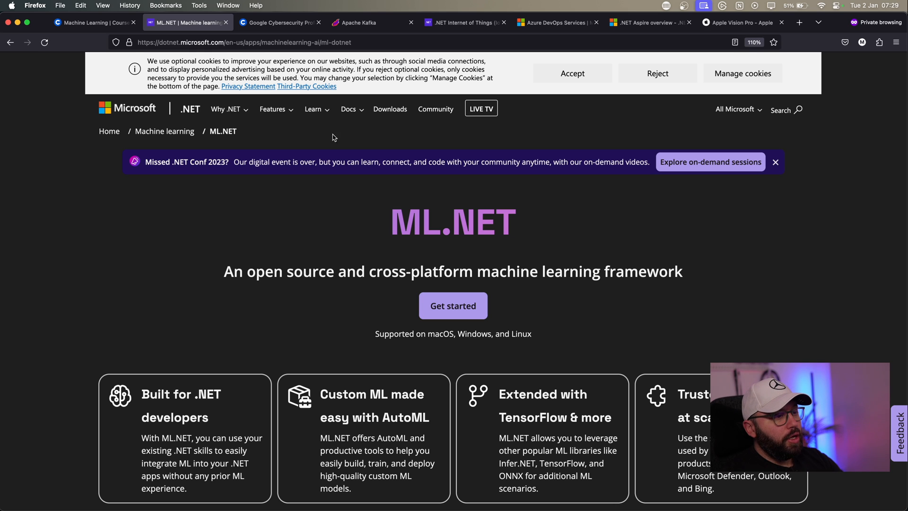
Step: Show Coursera's Google Cybersecurity Professional Certificate page and highlight its title
click(278, 23)
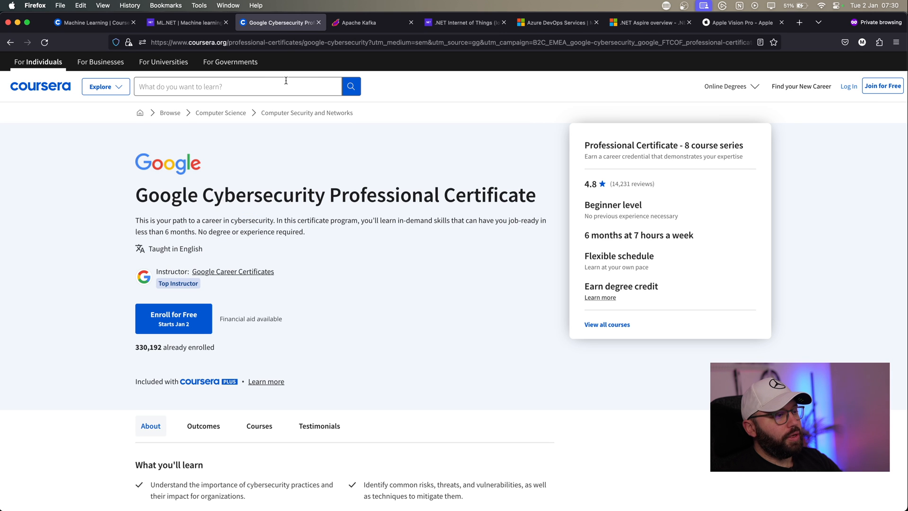
mouse_move(333, 212)
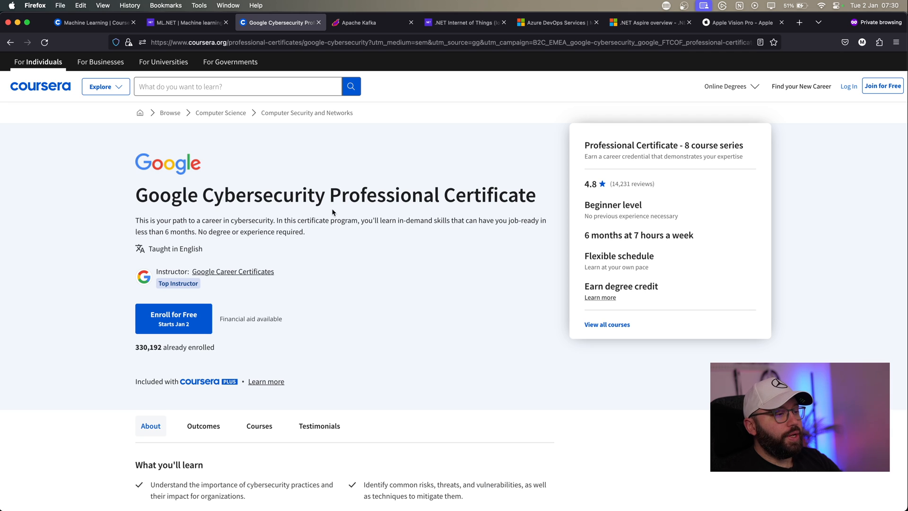
drag(218, 195, 455, 195)
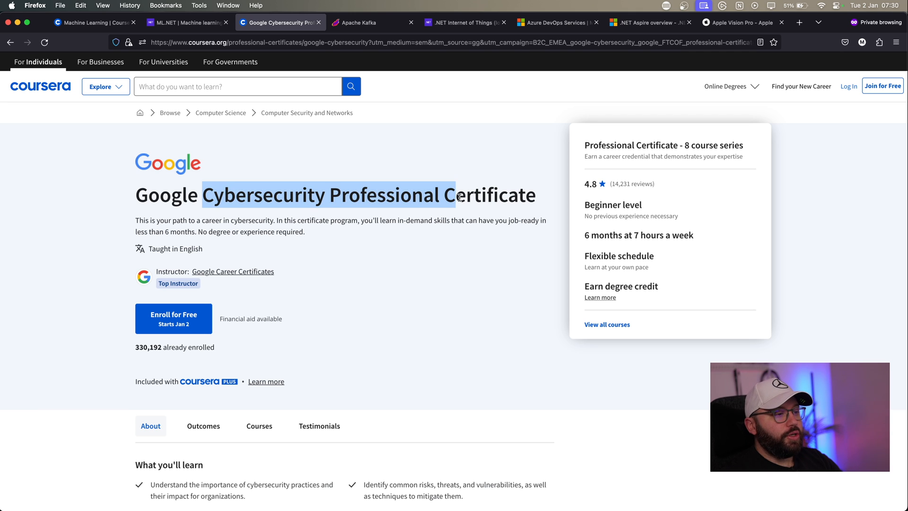
click(268, 201)
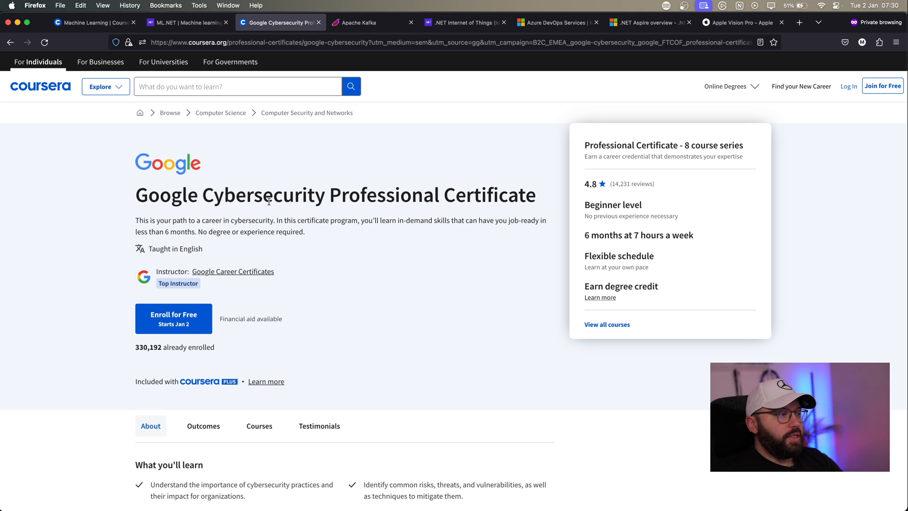
drag(216, 195, 455, 195)
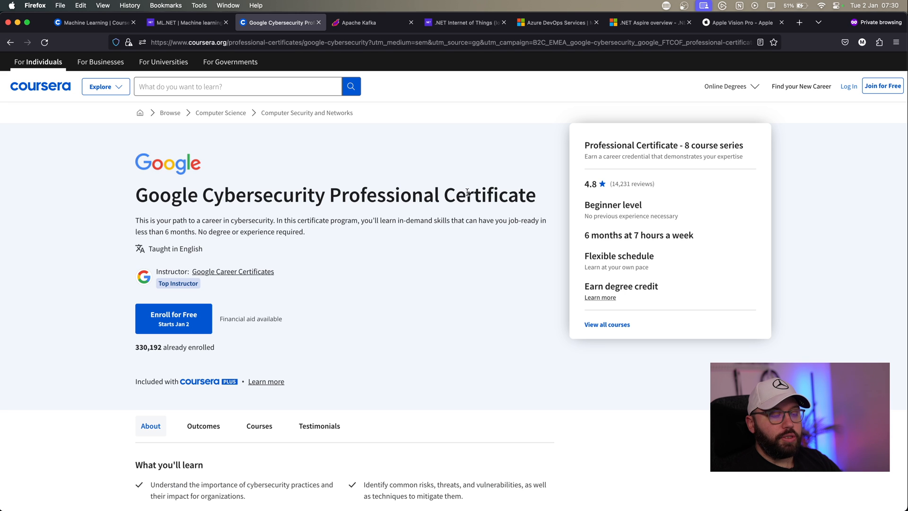
scroll(down, 3)
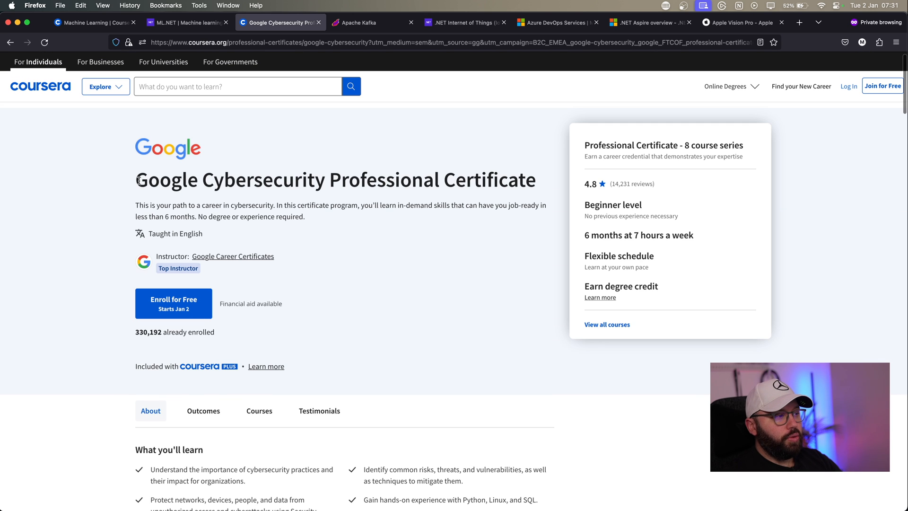
mouse_move(571, 225)
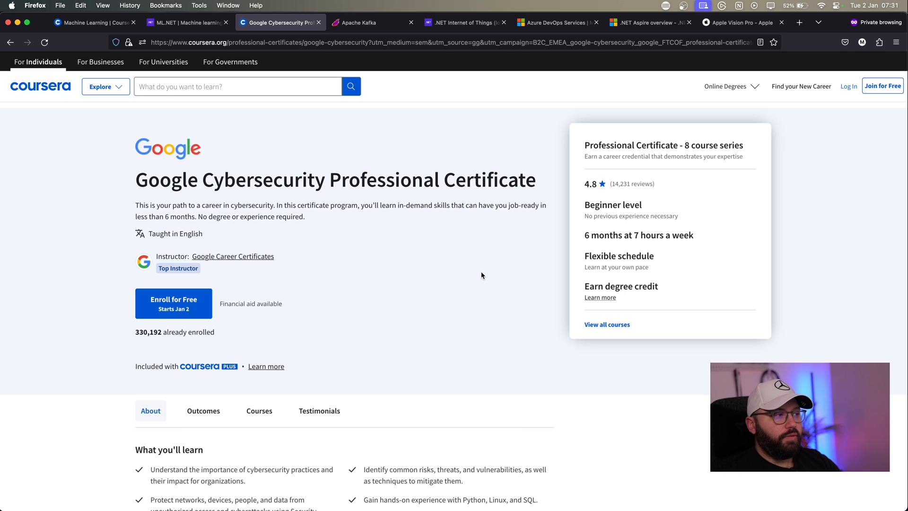
scroll(down, 3)
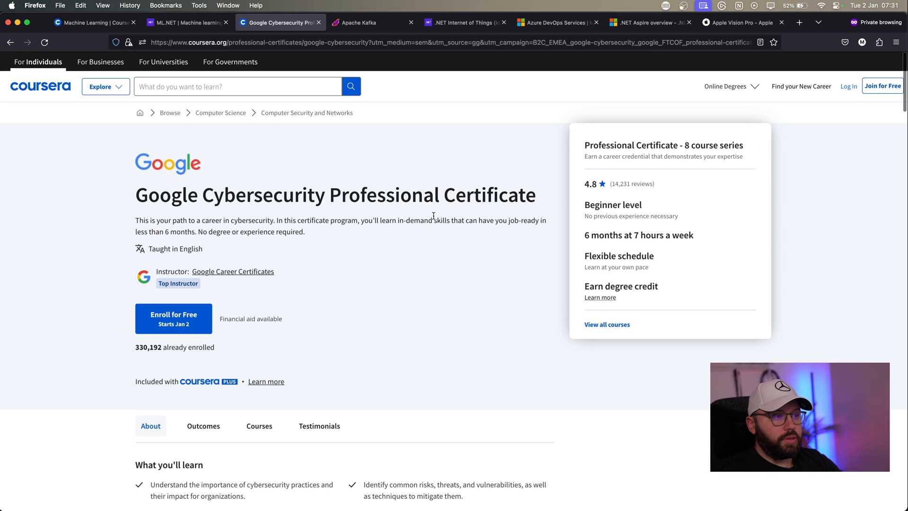
mouse_move(425, 239)
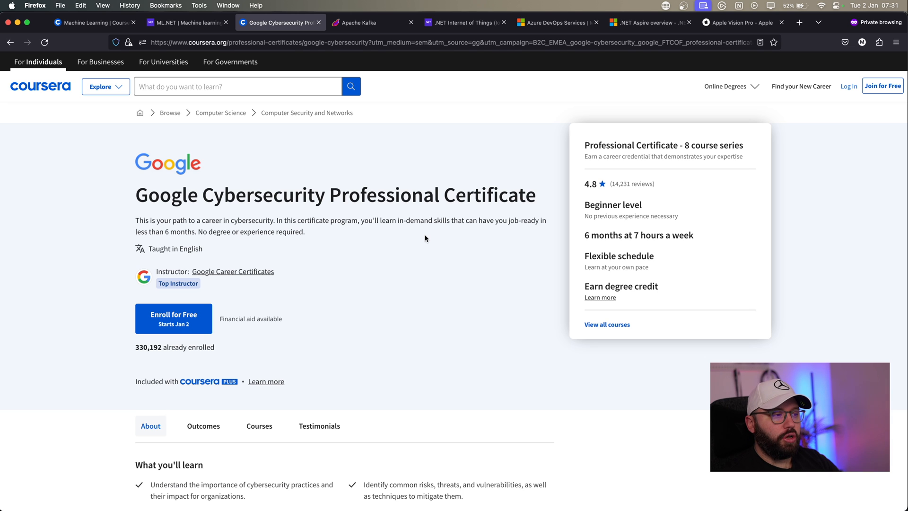
mouse_move(491, 223)
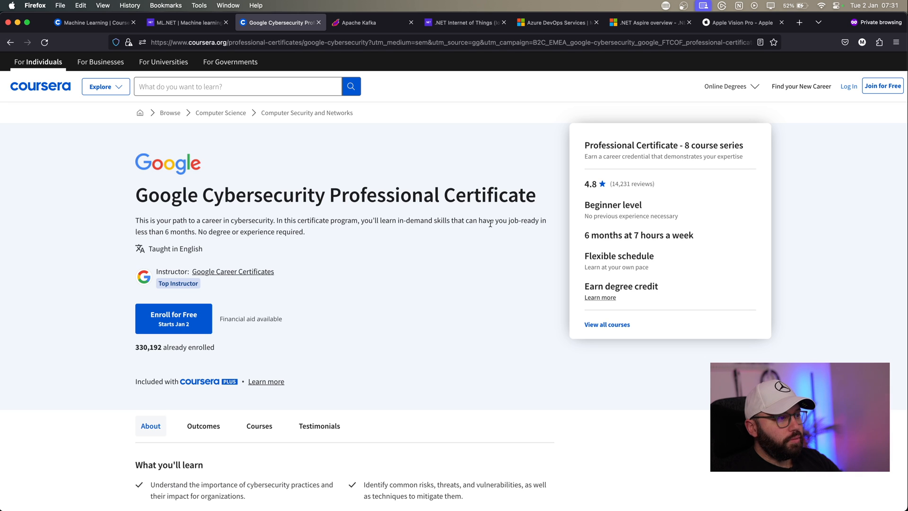
mouse_move(457, 181)
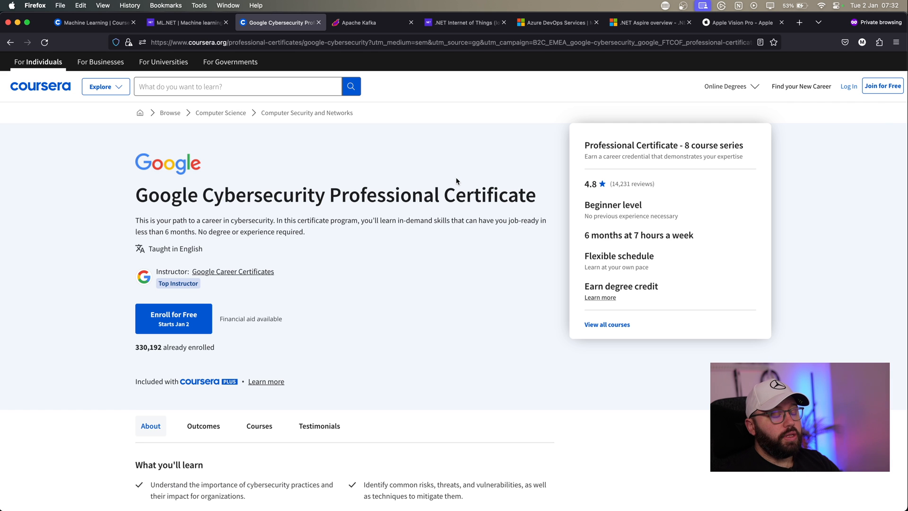
Step: Read down the certificate page to its Courses section listing the 8-course series
scroll(down, 3)
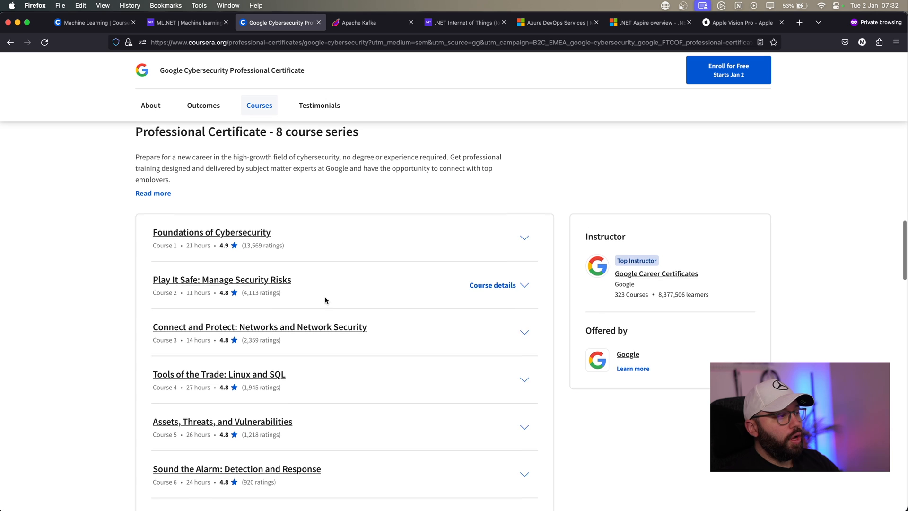
scroll(down, 3)
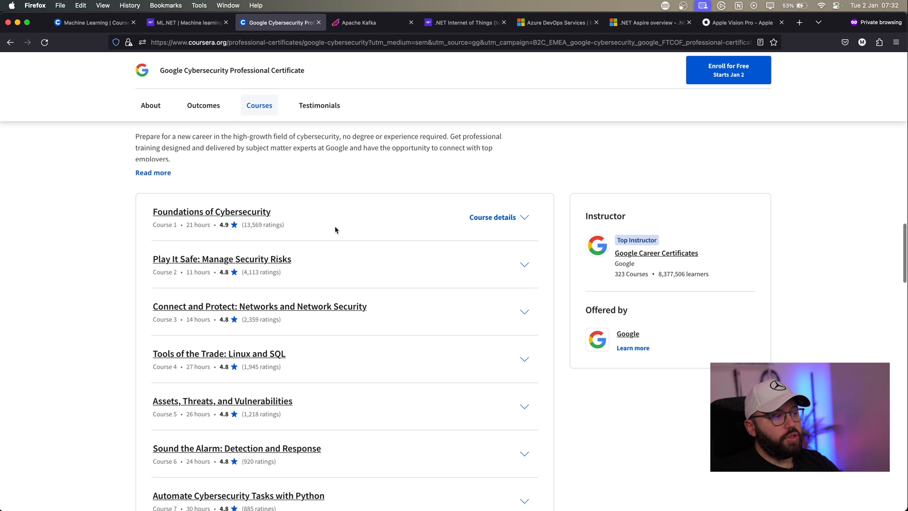
scroll(down, 3)
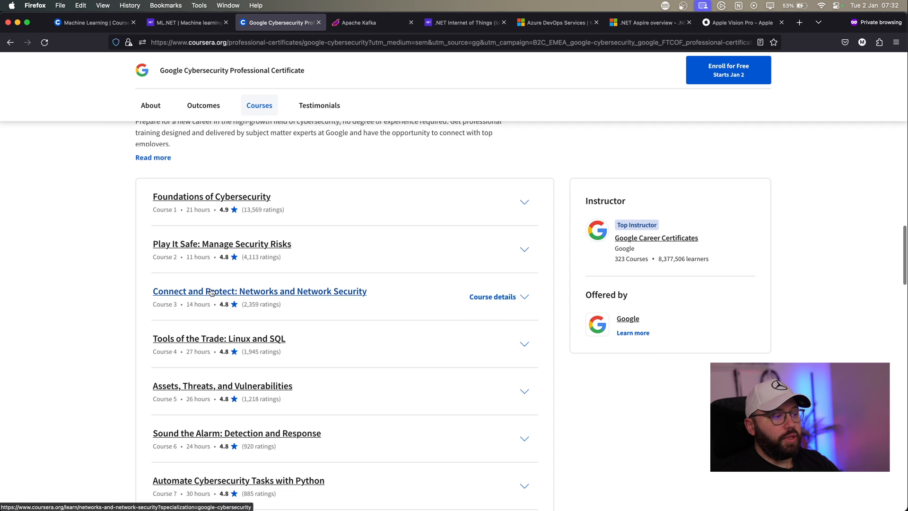
scroll(down, 3)
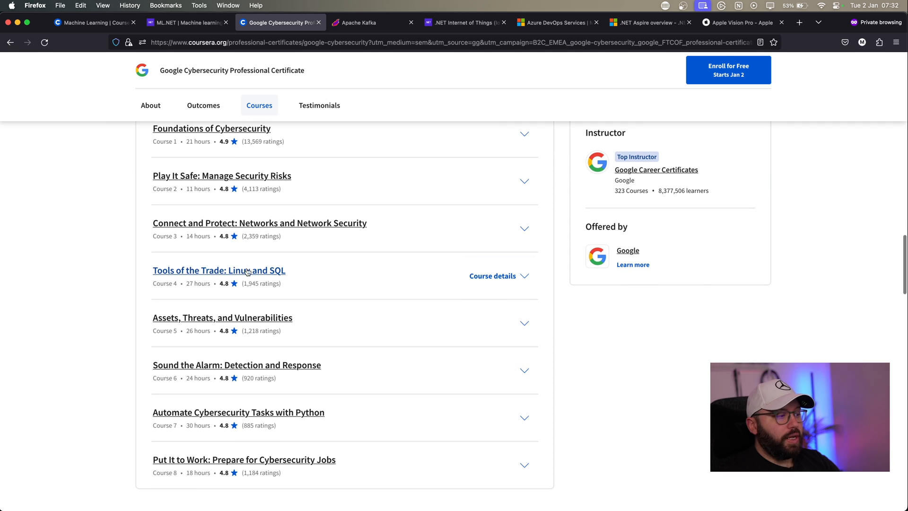
mouse_move(457, 300)
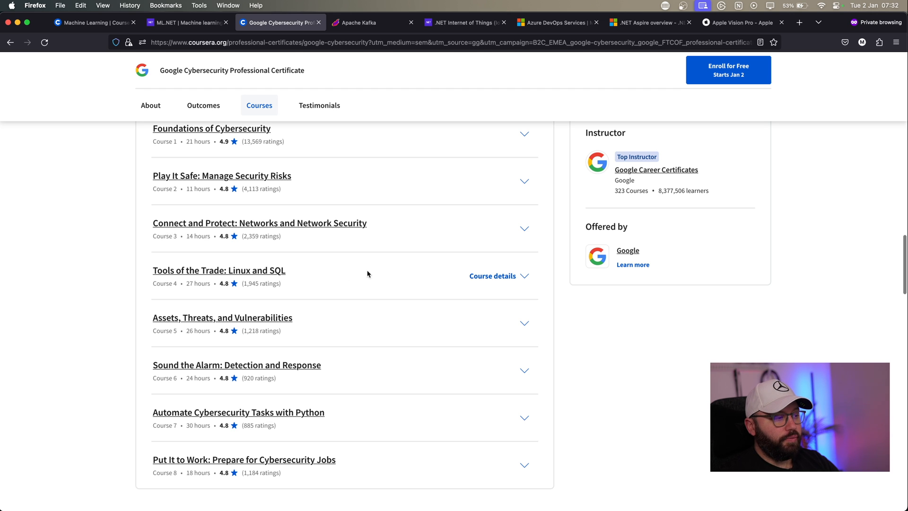
scroll(down, 3)
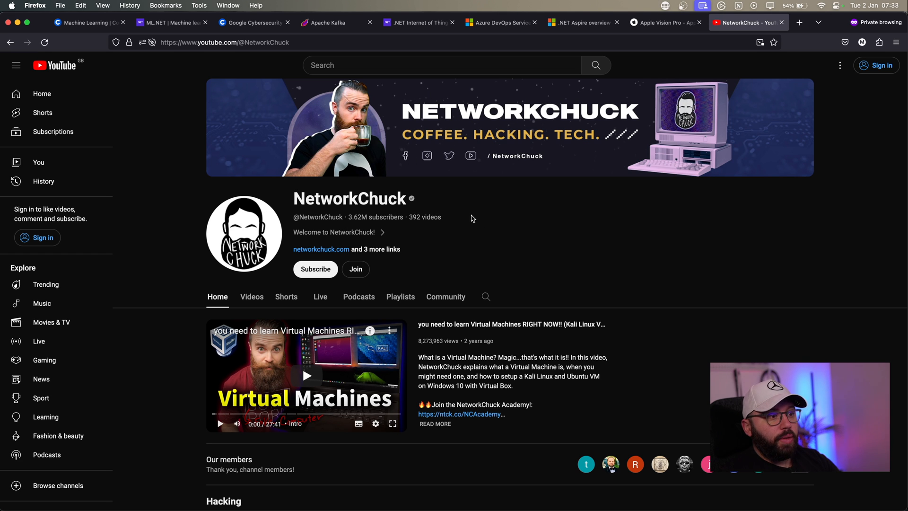
Step: Browse NetworkChuck's YouTube playlists, then return to the Google Cybersecurity certificate tab
scroll(down, 3)
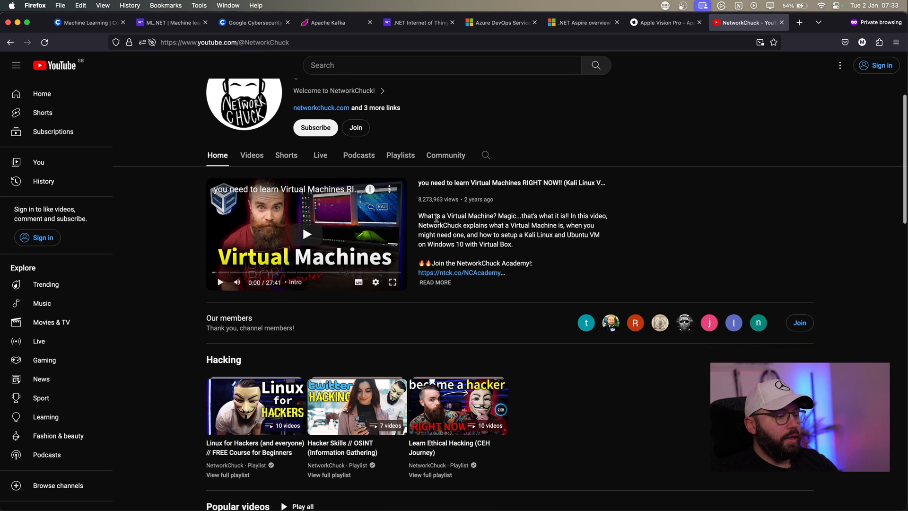
scroll(down, 3)
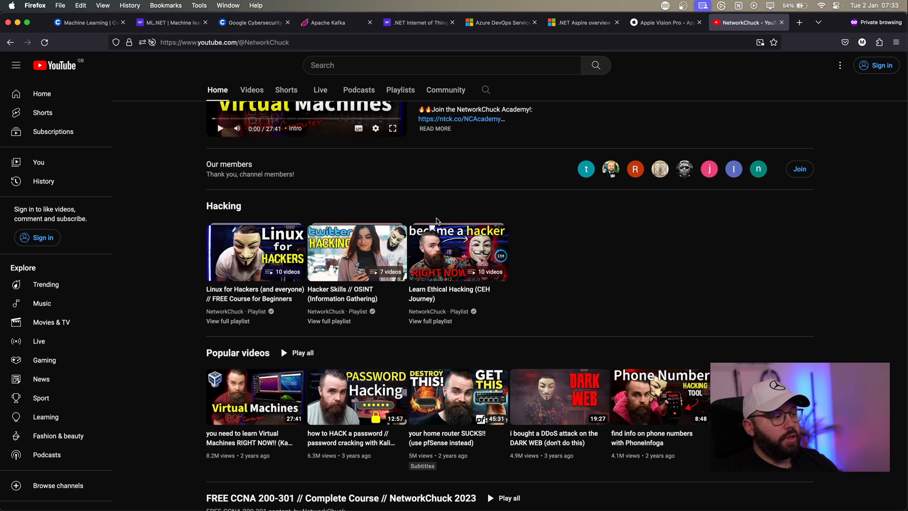
mouse_move(587, 207)
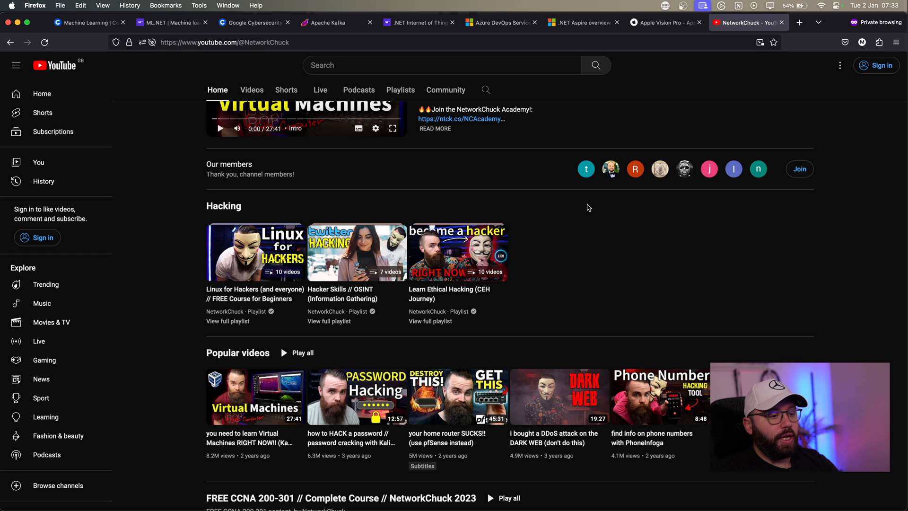
click(400, 90)
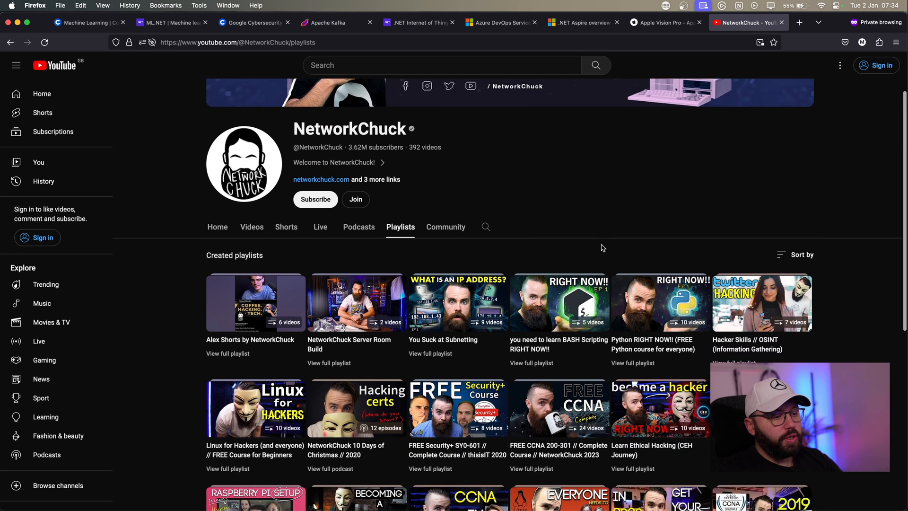
scroll(down, 3)
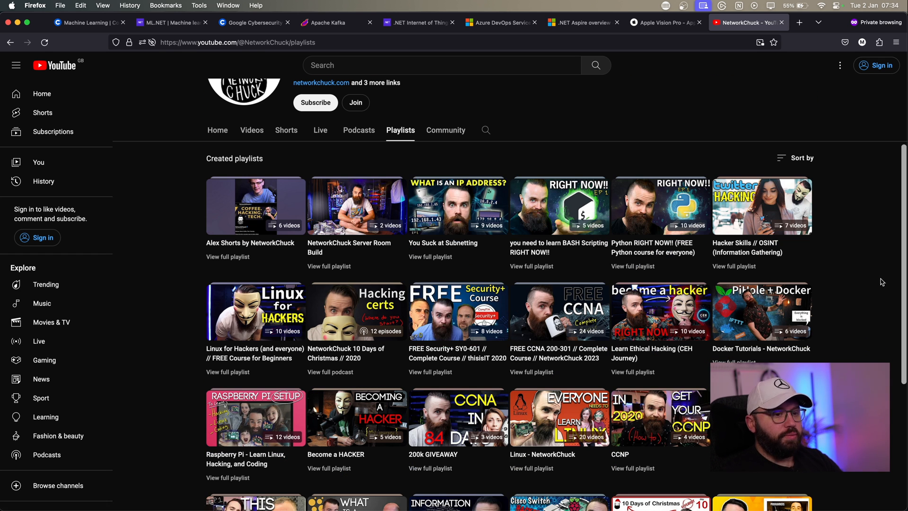
scroll(down, 3)
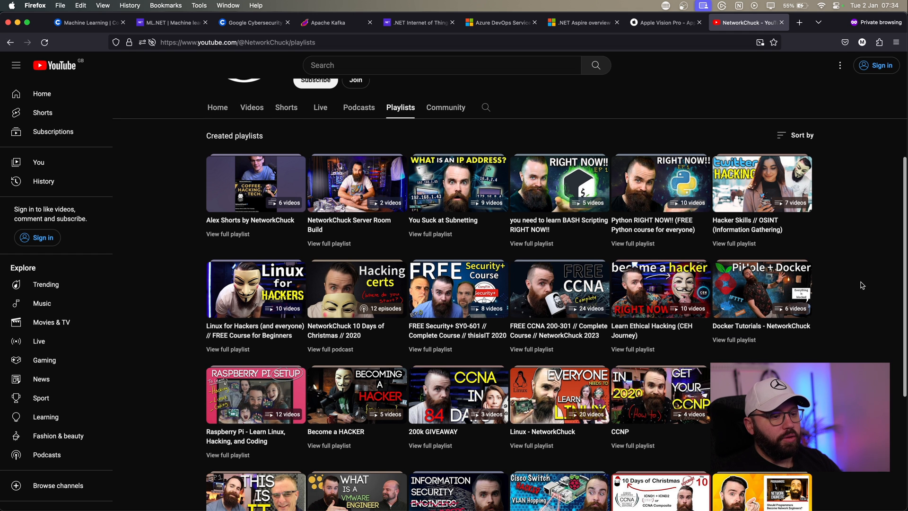
scroll(down, 3)
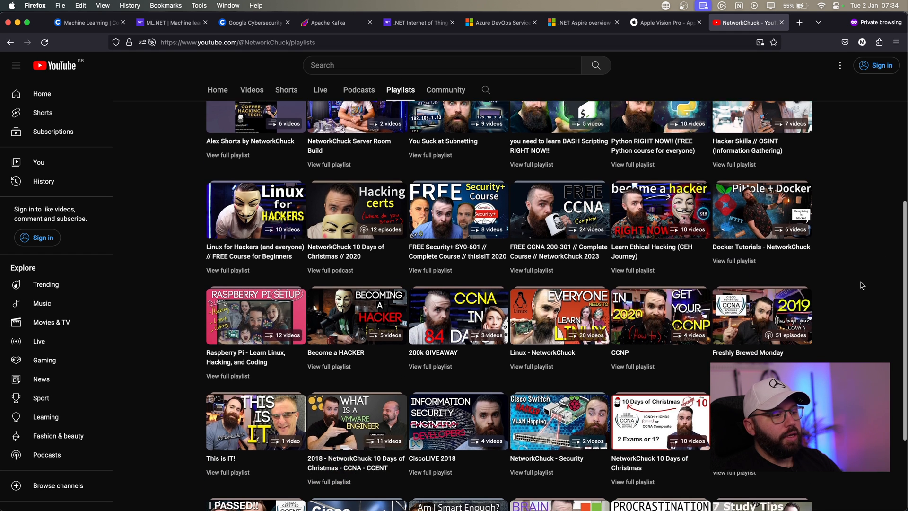
scroll(down, 3)
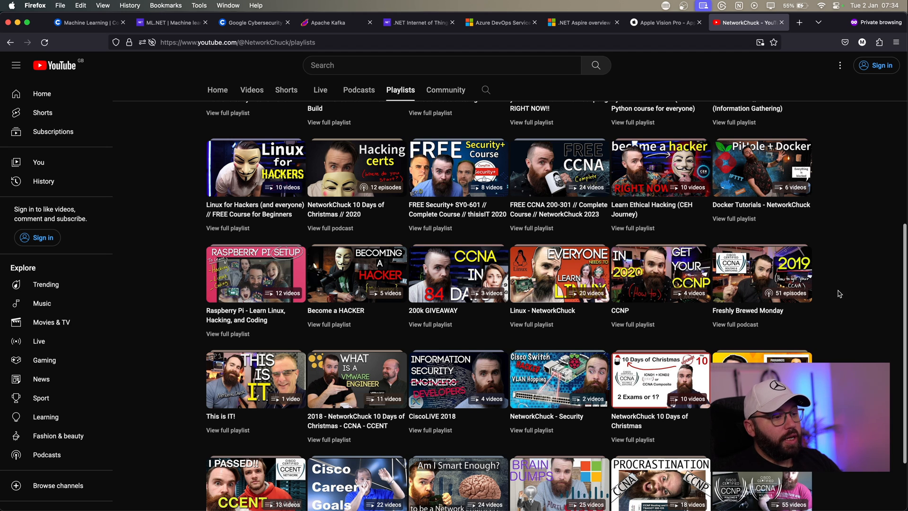
mouse_move(836, 299)
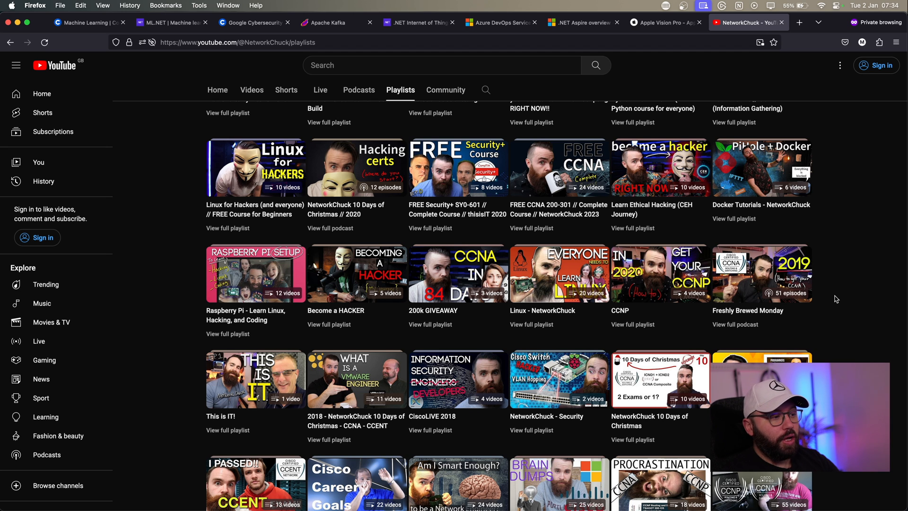
click(255, 21)
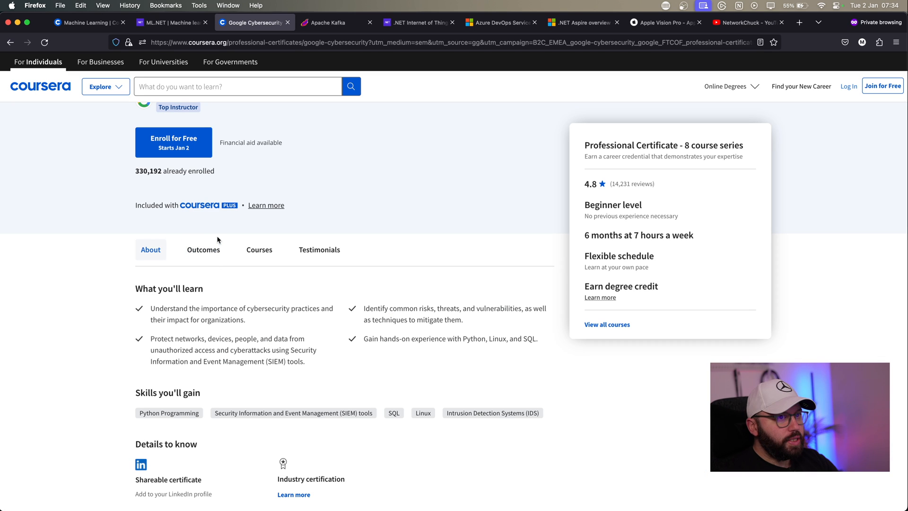
mouse_move(280, 178)
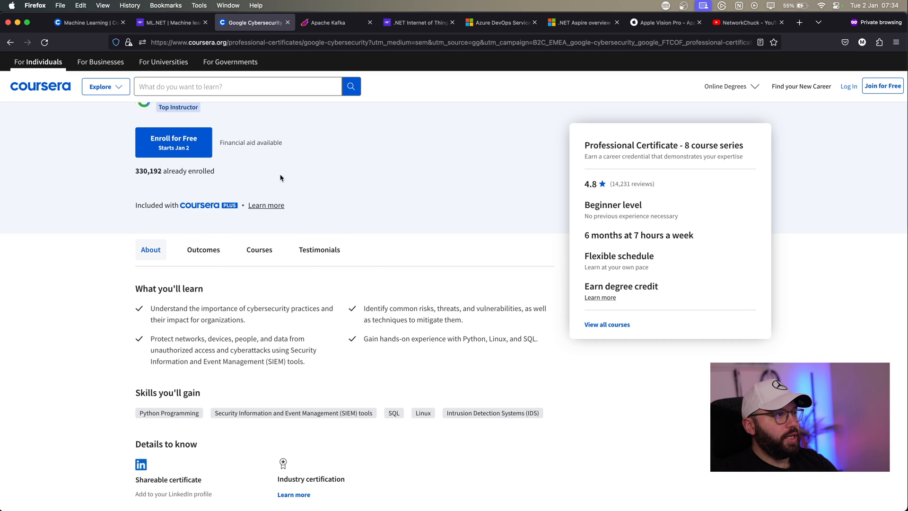
Step: Switch to the Apache Kafka homepage tab
click(330, 21)
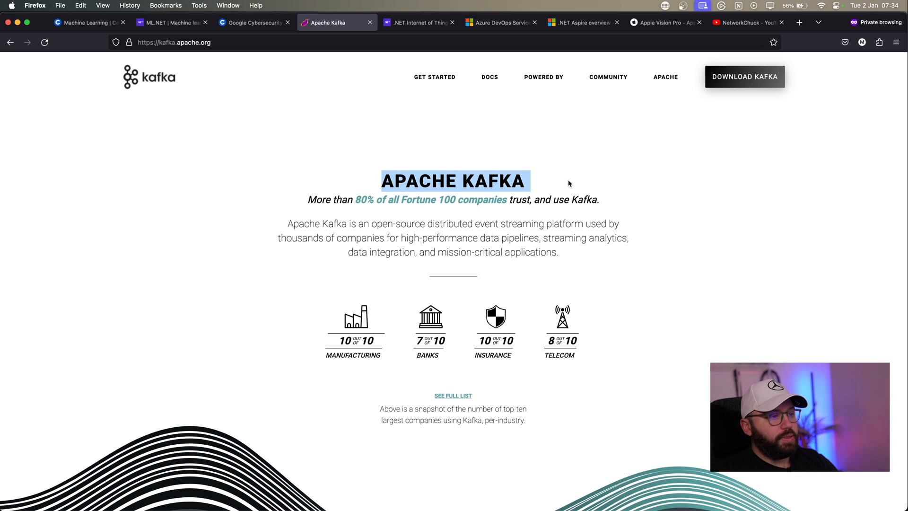
mouse_move(558, 178)
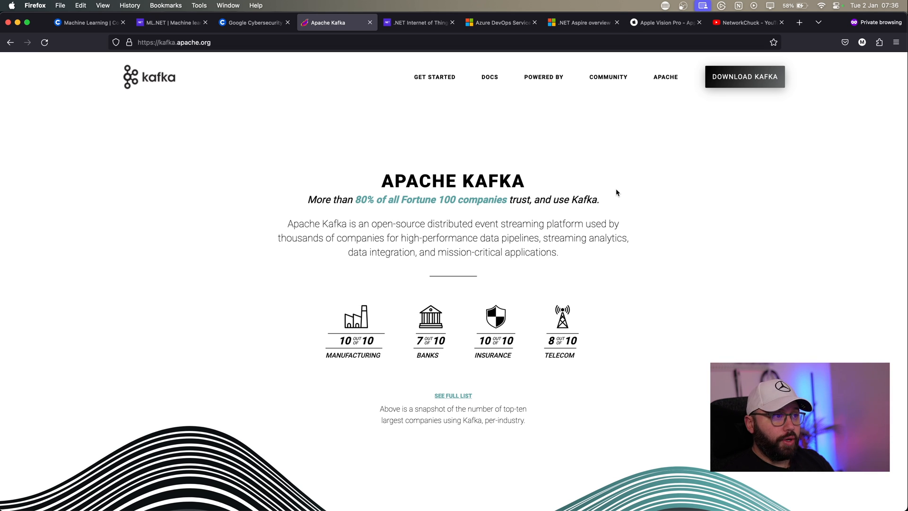
mouse_move(552, 66)
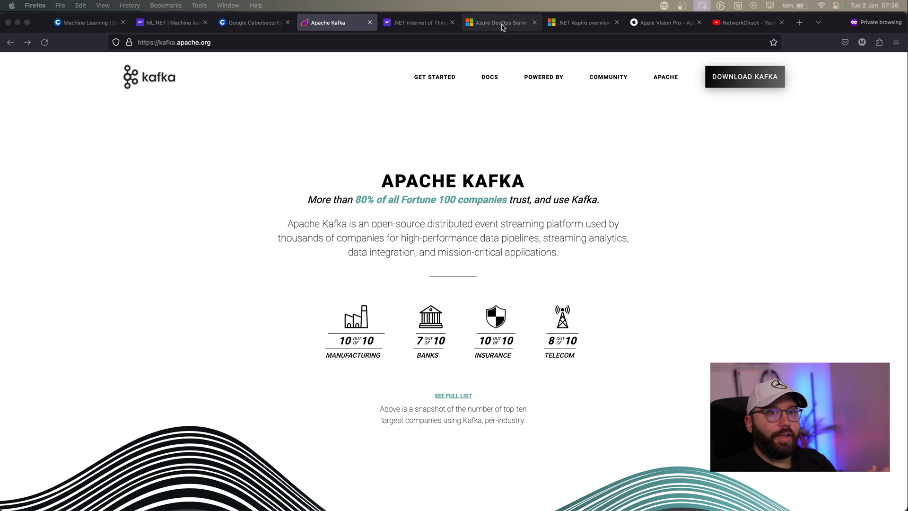
Step: Switch to Microsoft Learn's .NET Aspire overview article tab
click(584, 21)
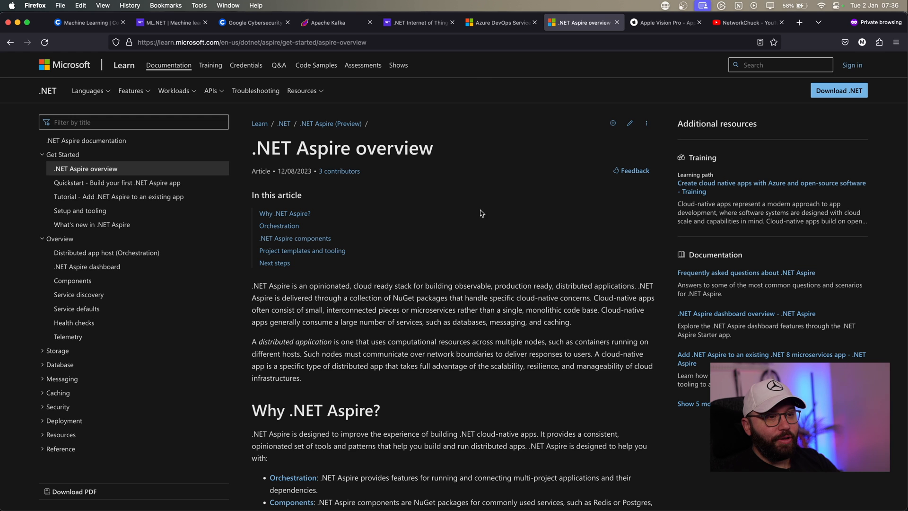
mouse_move(255, 147)
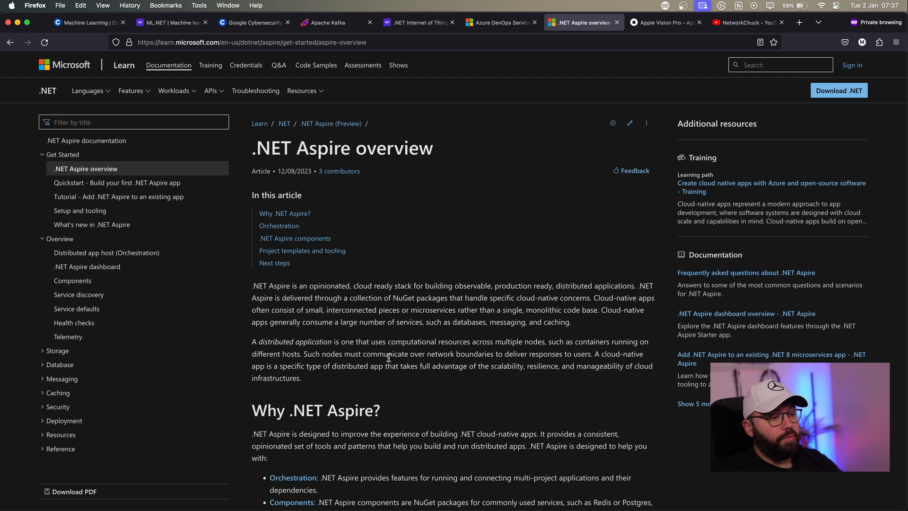
click(500, 22)
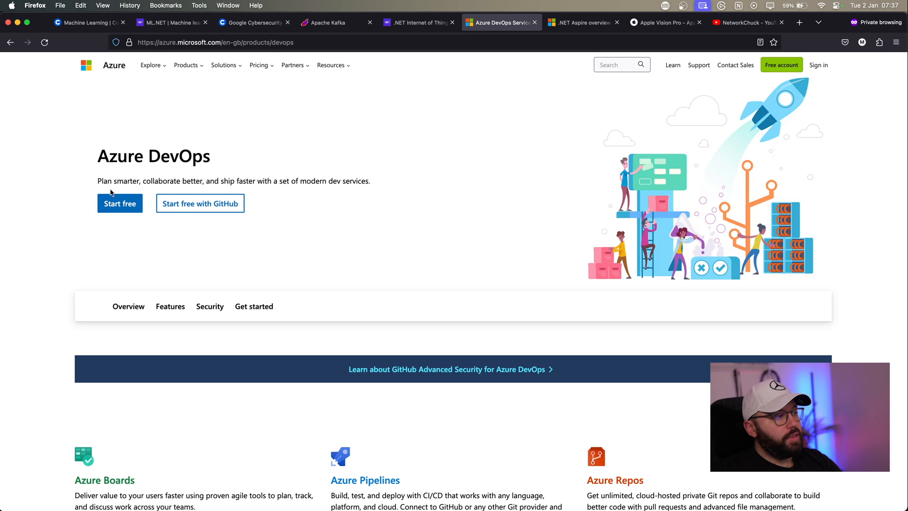
mouse_move(374, 184)
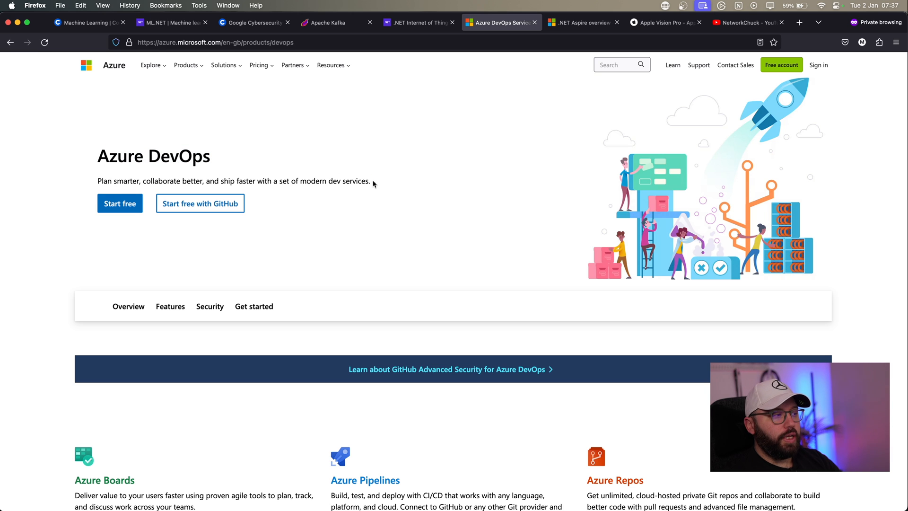
mouse_move(281, 176)
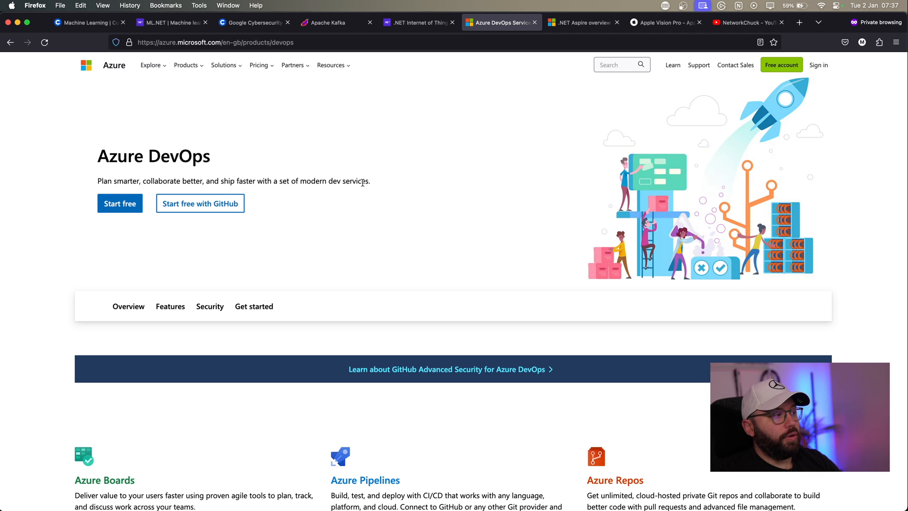
mouse_move(400, 228)
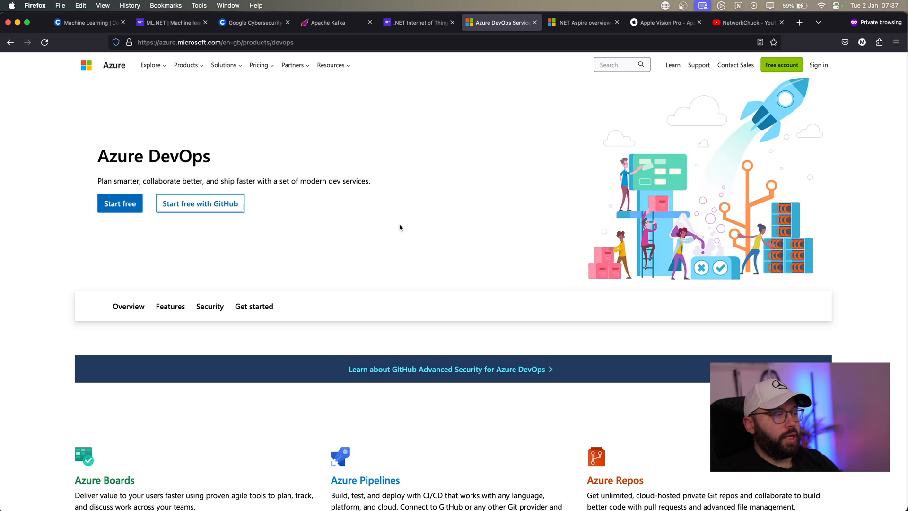
mouse_move(397, 221)
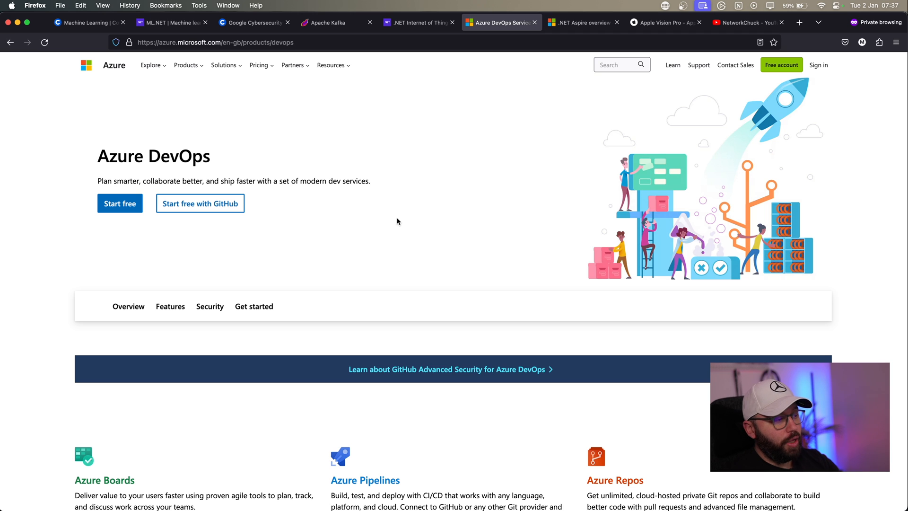
mouse_move(505, 108)
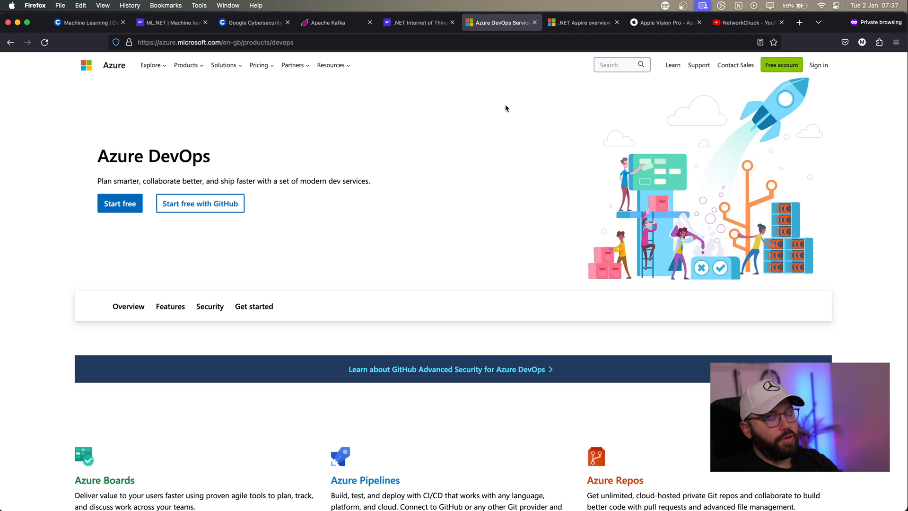
click(663, 22)
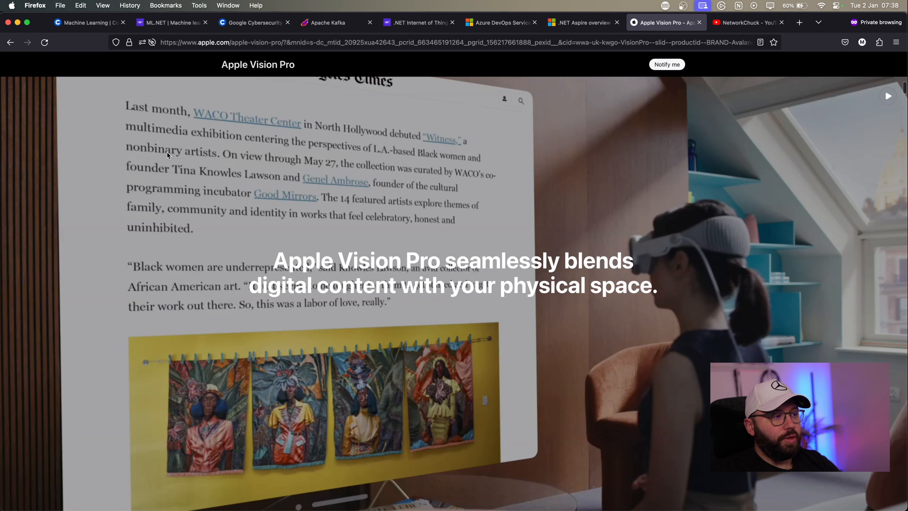
mouse_move(530, 167)
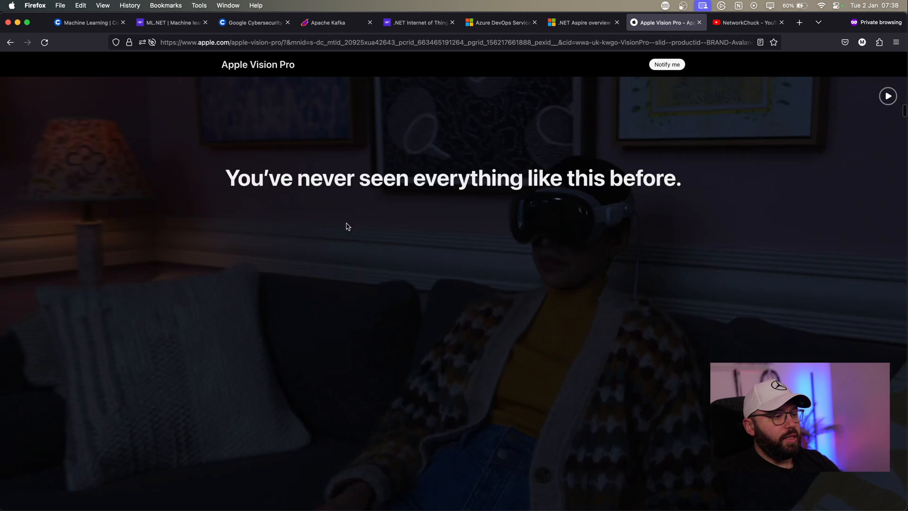
Step: Read down the Apple Vision Pro page through its apps and entertainment sections, then bring up the .NET IoT tab
scroll(down, 3)
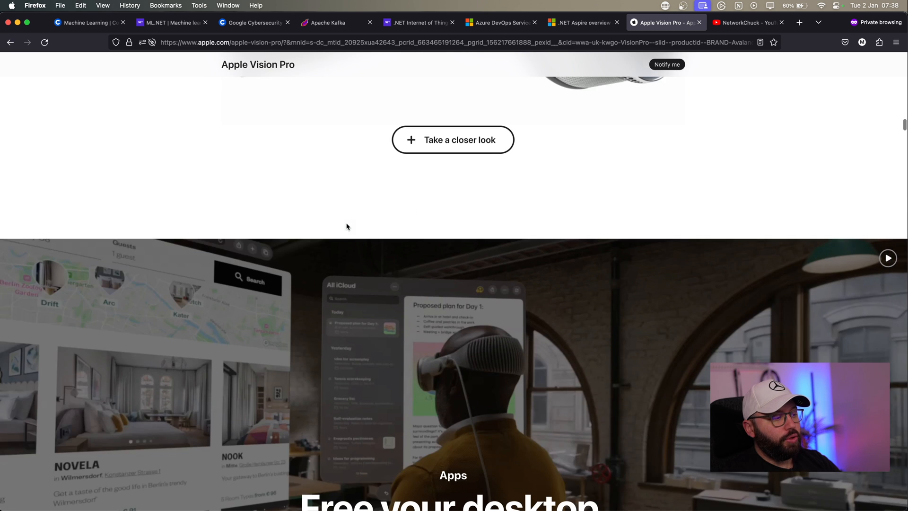
scroll(down, 3)
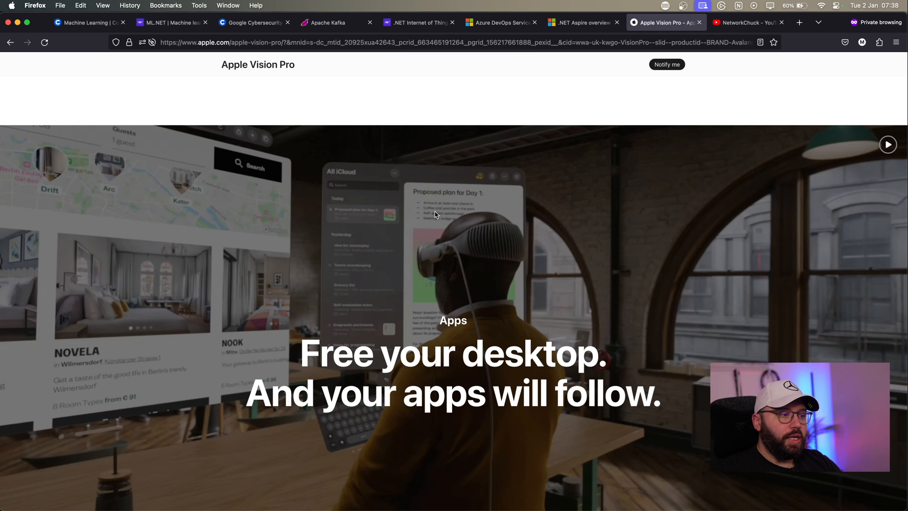
scroll(down, 3)
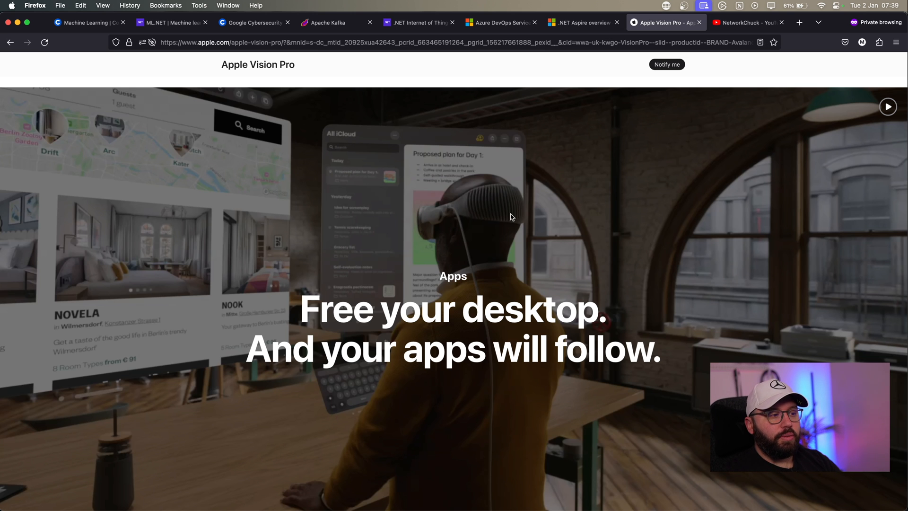
scroll(down, 3)
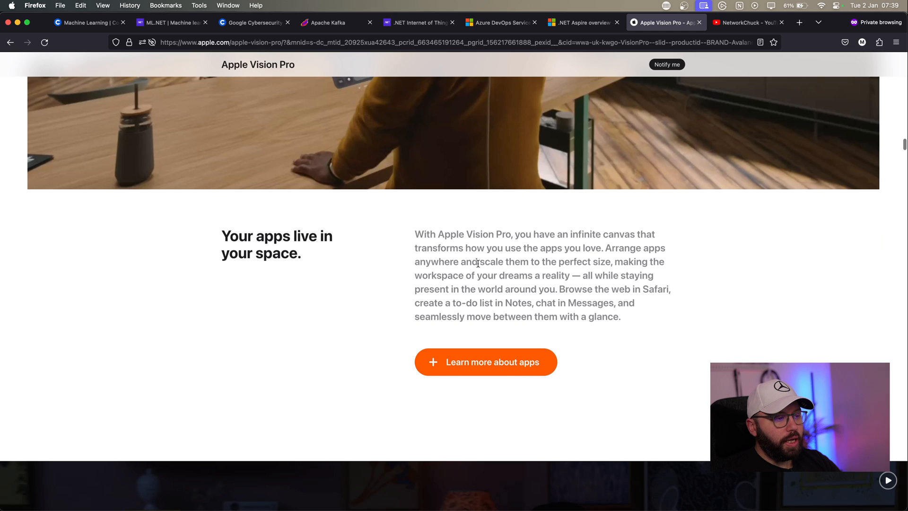
scroll(down, 3)
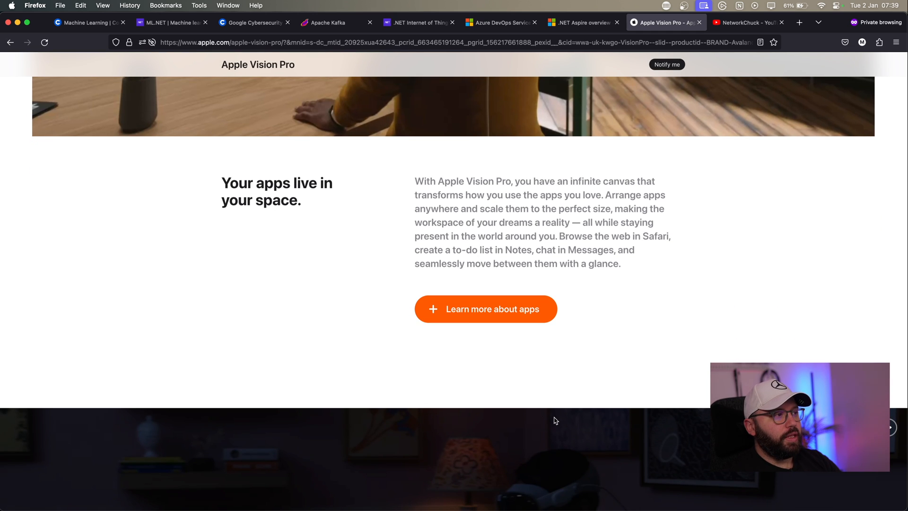
mouse_move(347, 166)
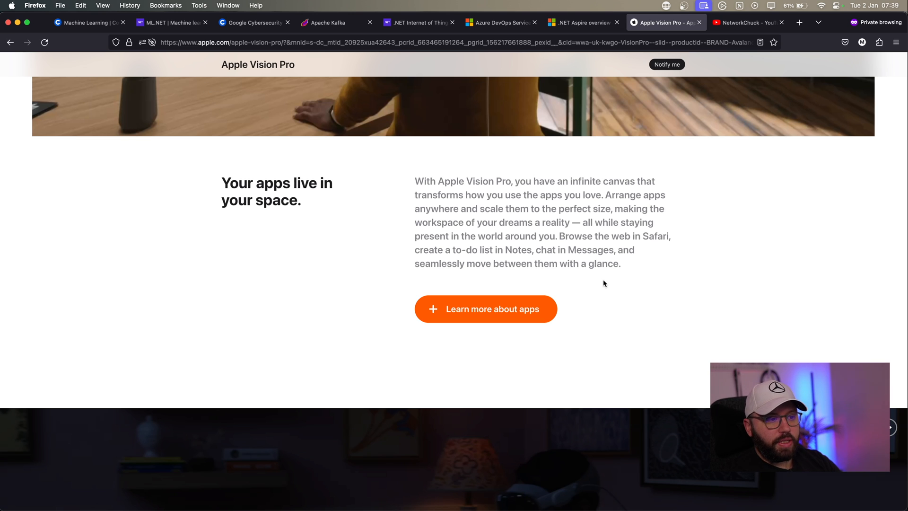
scroll(down, 3)
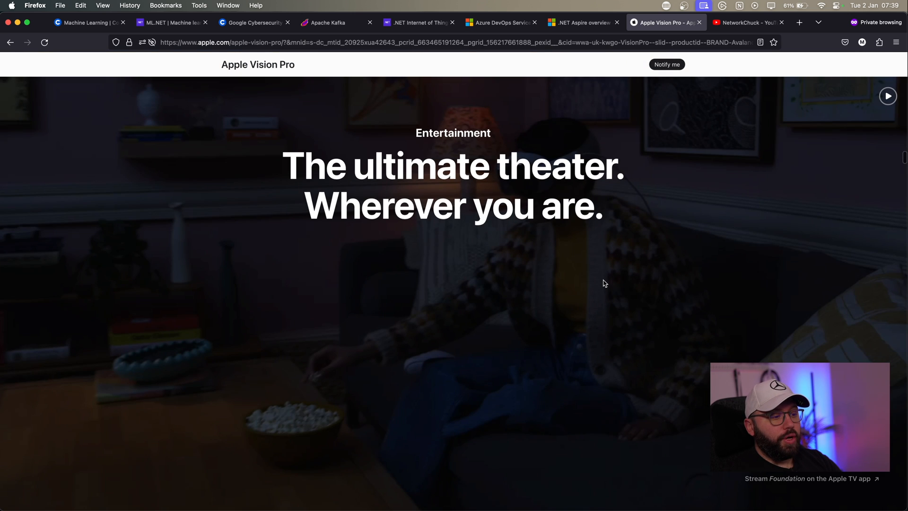
scroll(down, 3)
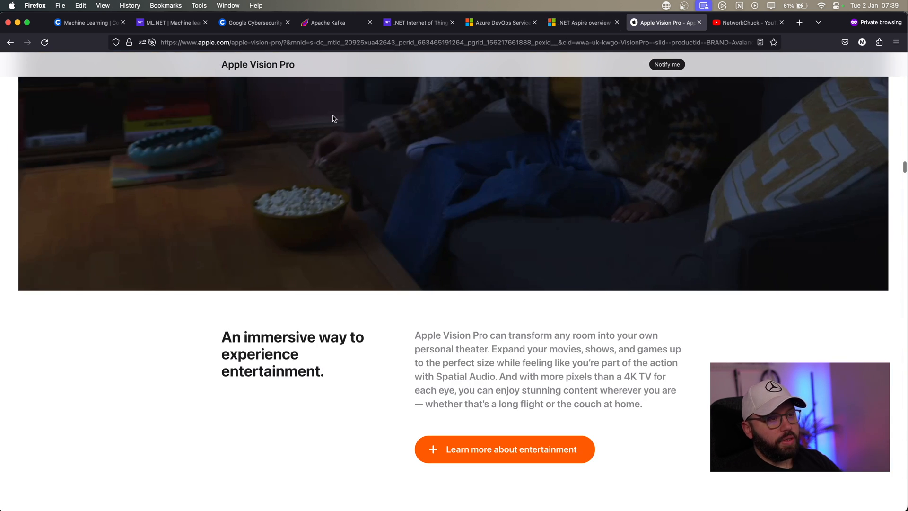
click(417, 22)
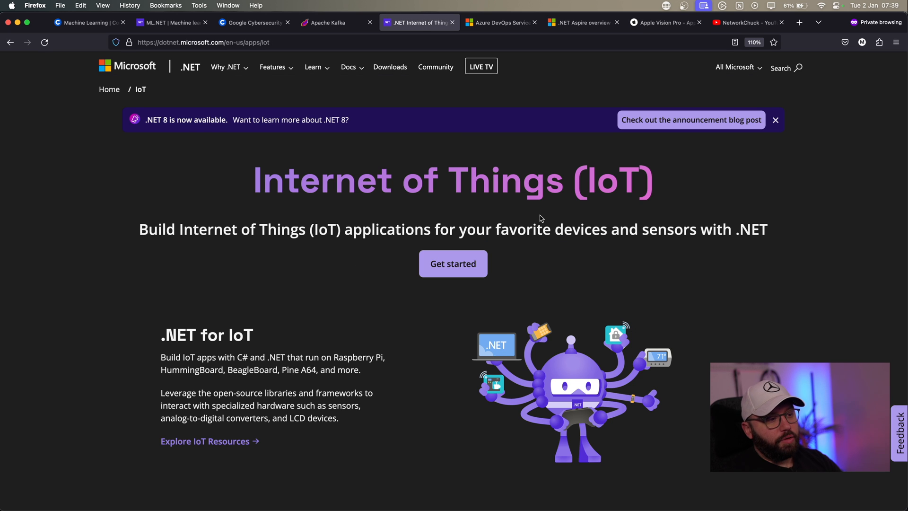
mouse_move(232, 229)
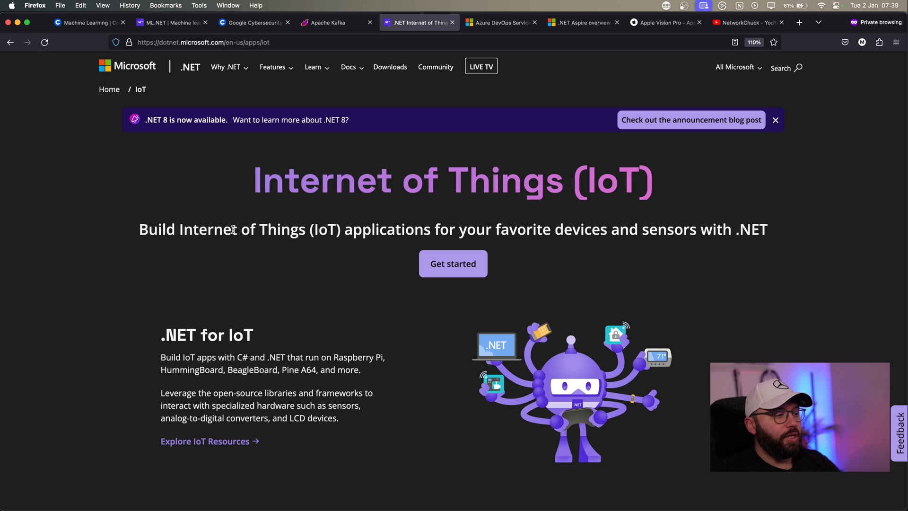
mouse_move(195, 223)
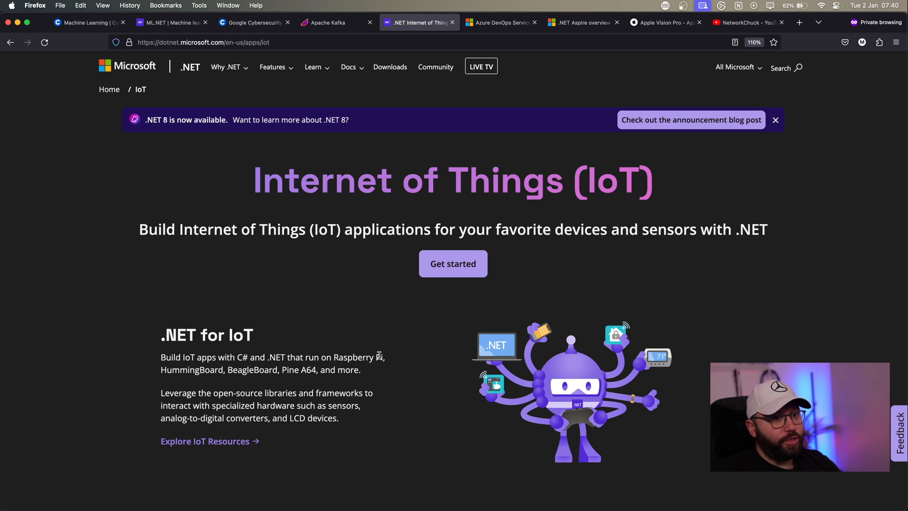
mouse_move(417, 409)
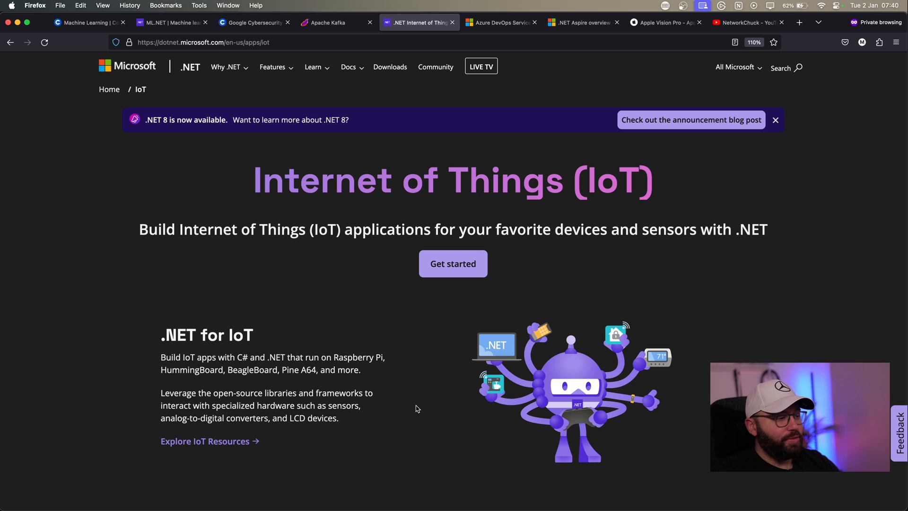
Step: Read the .NET IoT page down to its closing call to action and back toward the top
drag(236, 356, 284, 356)
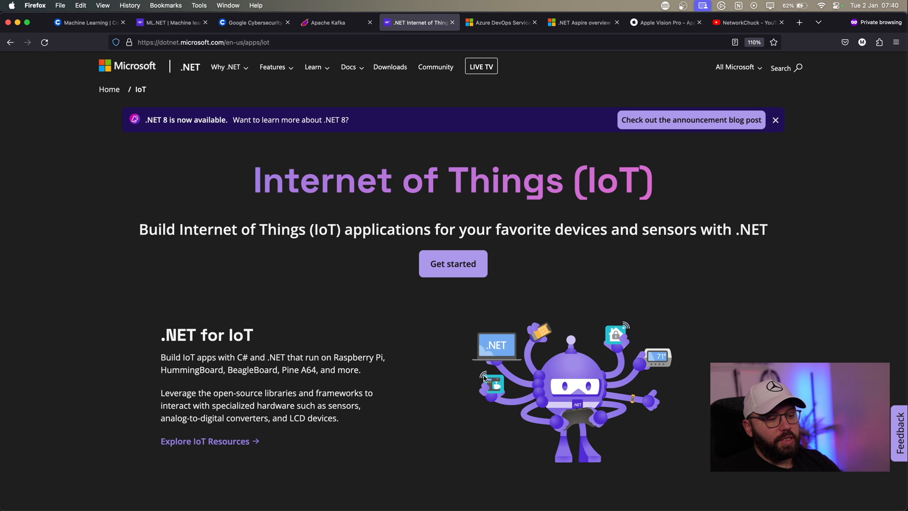
mouse_move(422, 363)
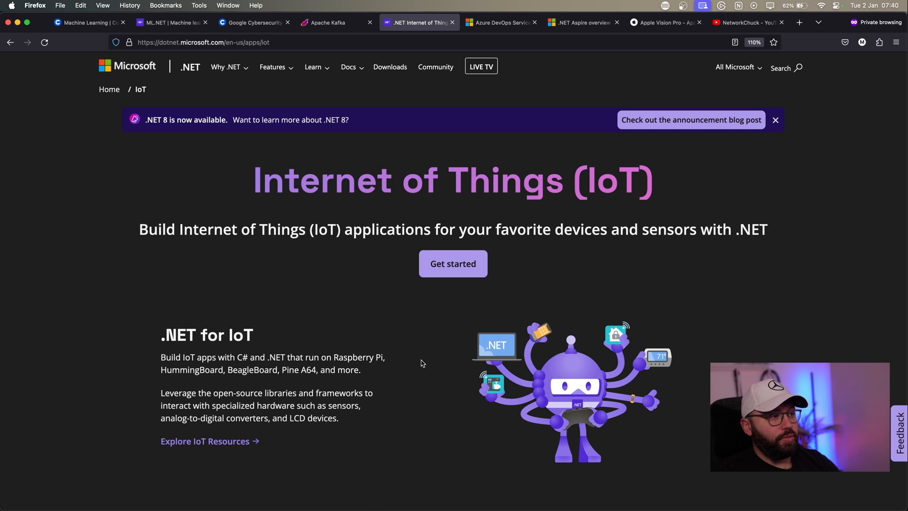
scroll(down, 3)
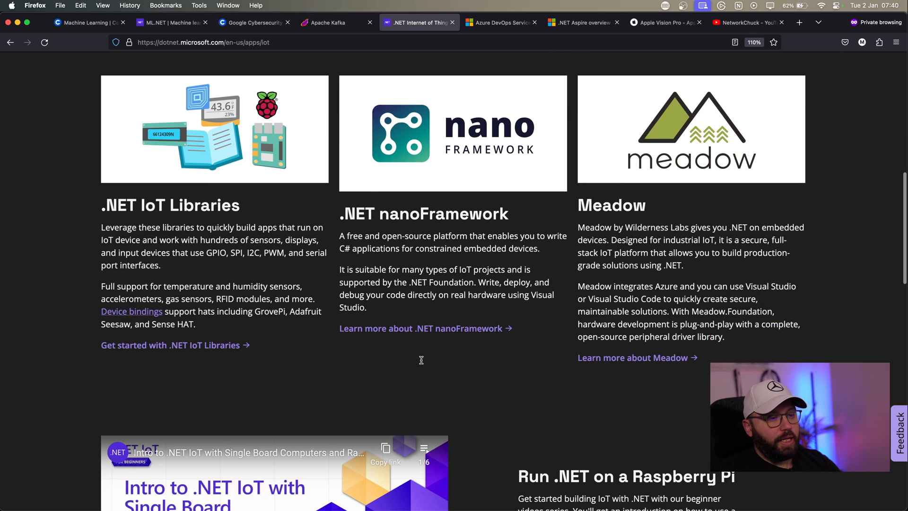
scroll(down, 3)
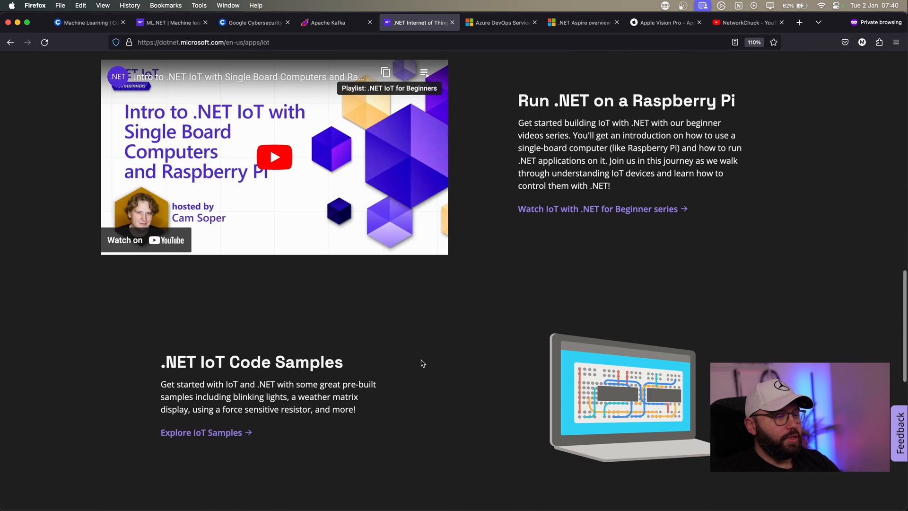
scroll(down, 3)
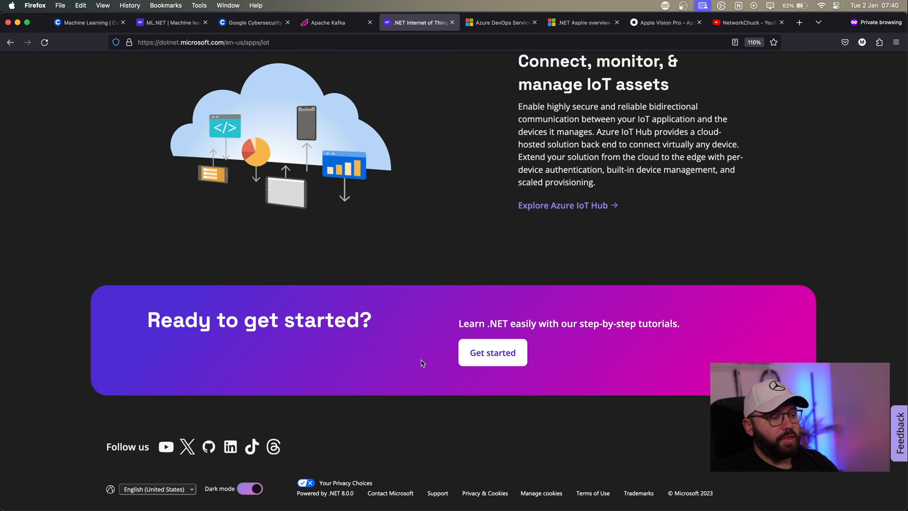
scroll(up, 3)
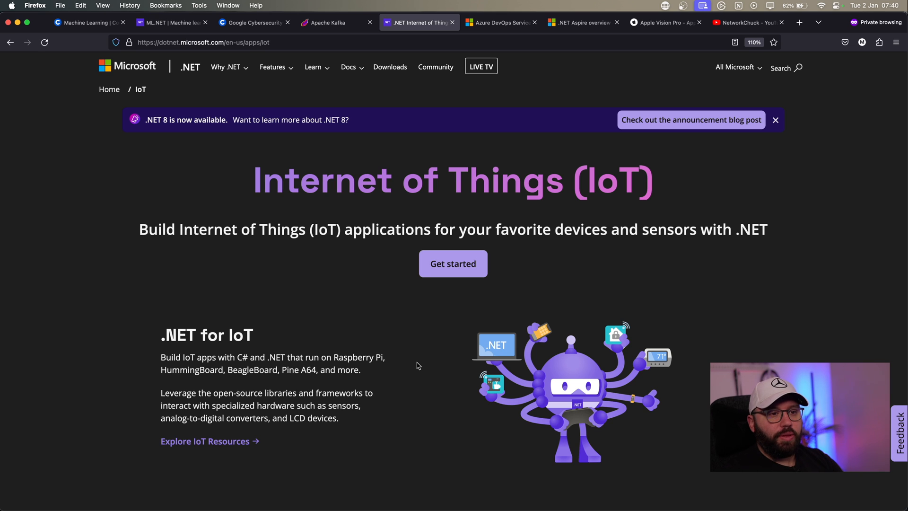